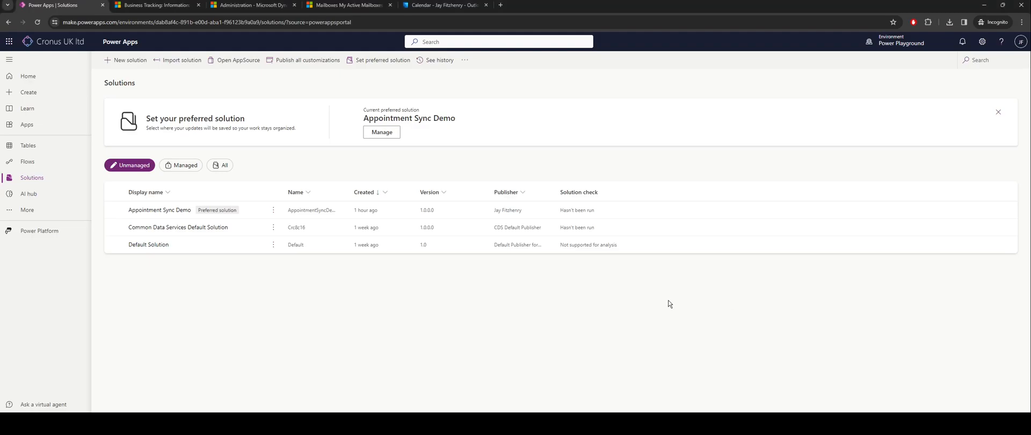
pyautogui.moveTo(635, 317)
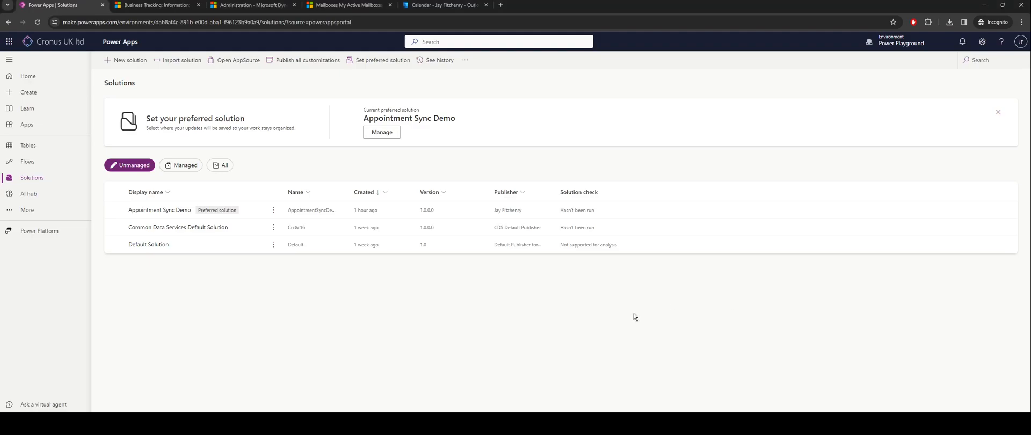
pyautogui.moveTo(618, 312)
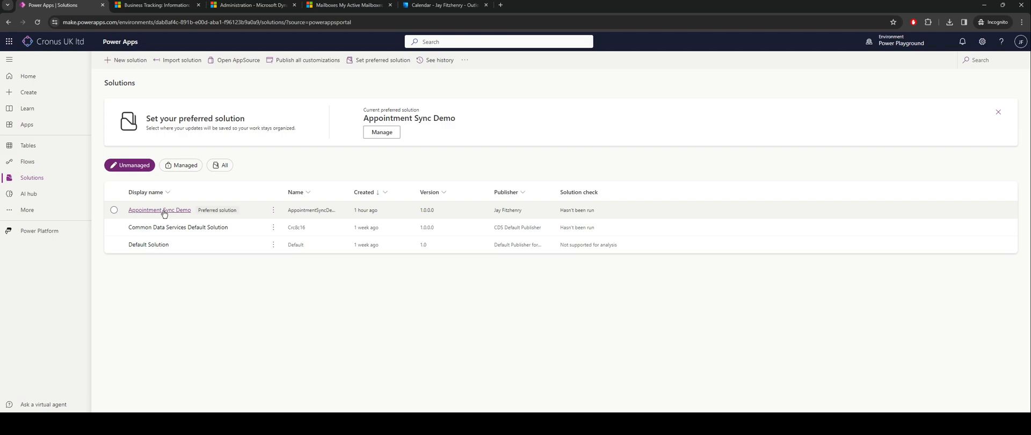
# Open the Appointment Sync Demo solution and bring up the Business Tracking table's actions menu
pyautogui.click(159, 210)
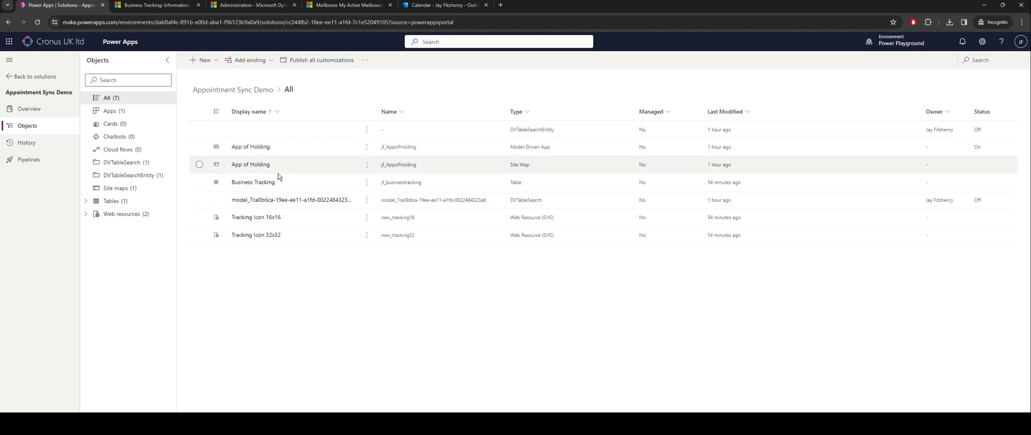
pyautogui.click(253, 182)
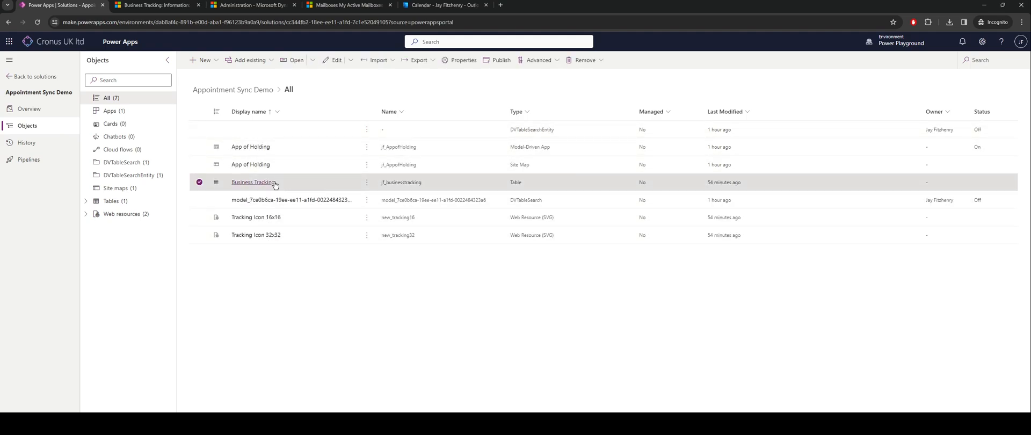
pyautogui.click(366, 183)
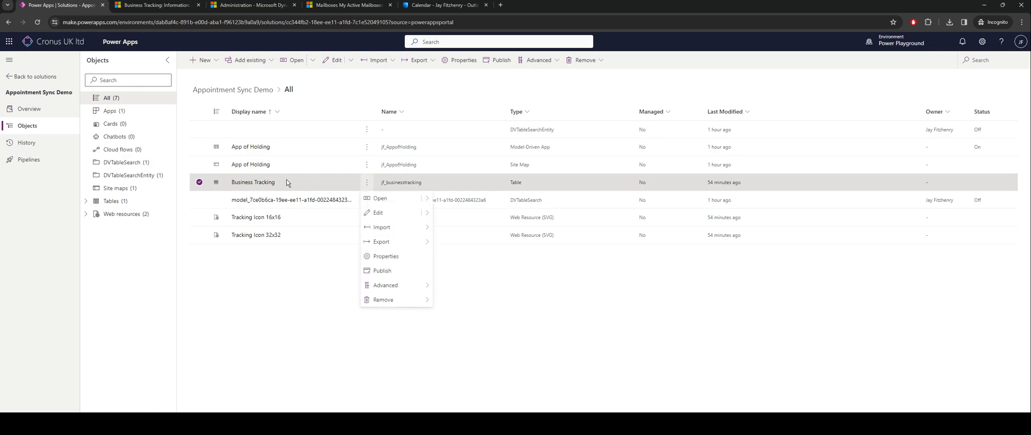
# Edit the Business Tracking table and expand Advanced options to check 'Creating a new activity'
pyautogui.click(378, 212)
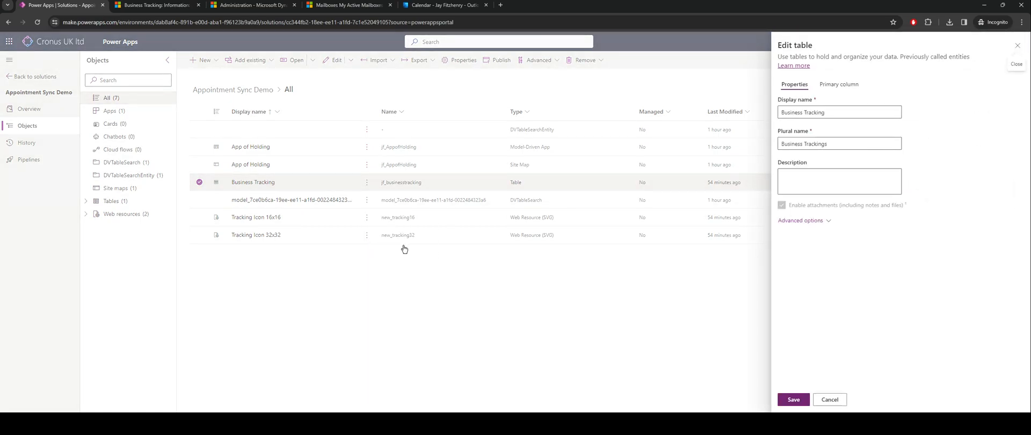
pyautogui.click(799, 220)
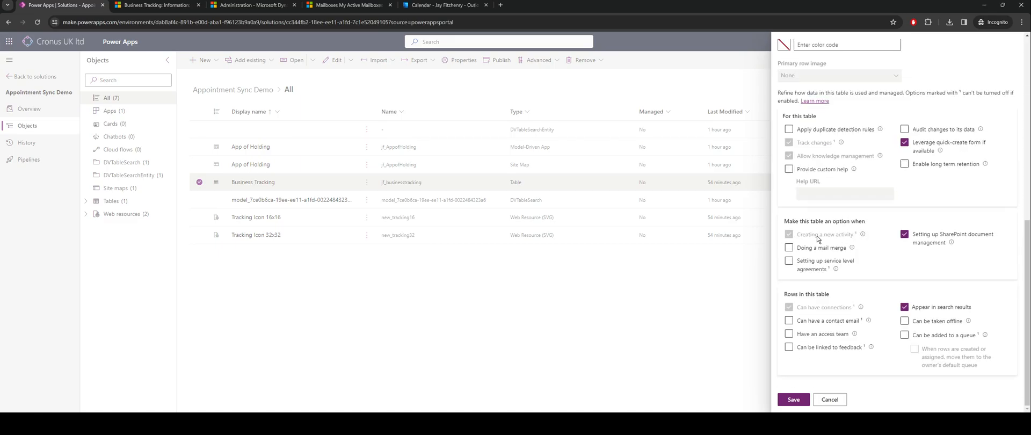
pyautogui.moveTo(844, 239)
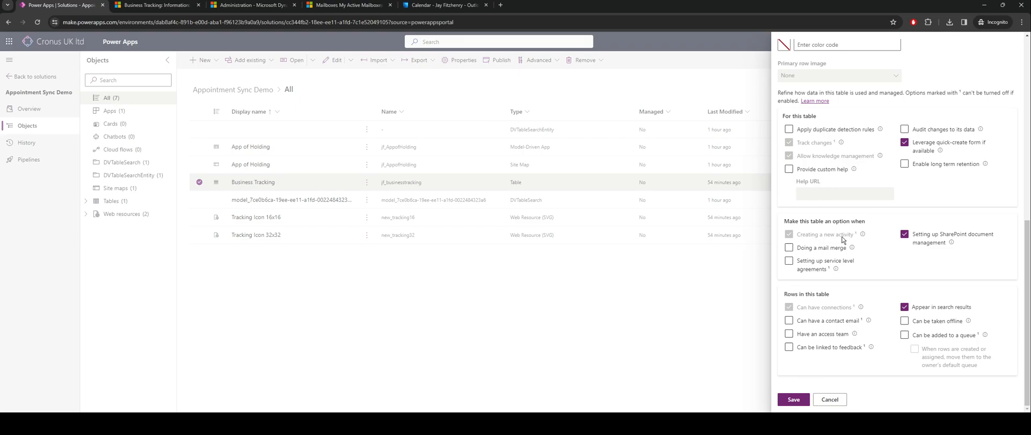
pyautogui.moveTo(917, 365)
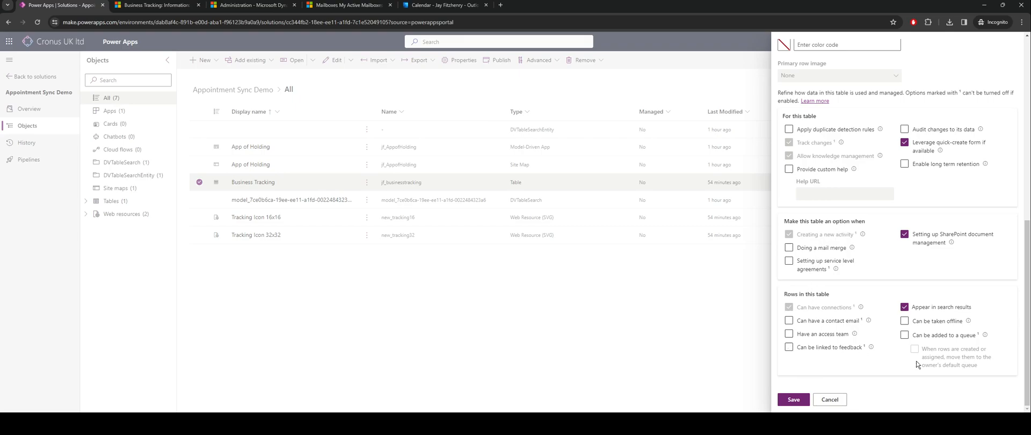
pyautogui.moveTo(873, 287)
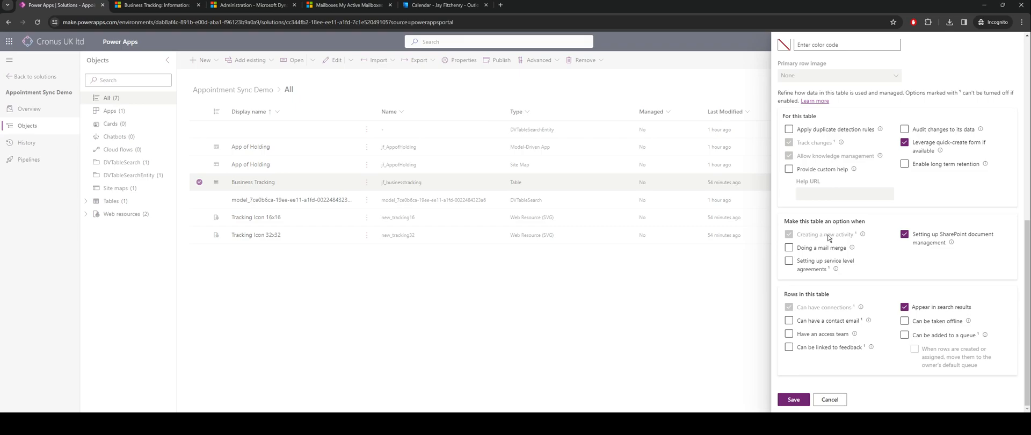
# Cancel the properties panel and open the Business Tracking table's Forms list
pyautogui.click(829, 399)
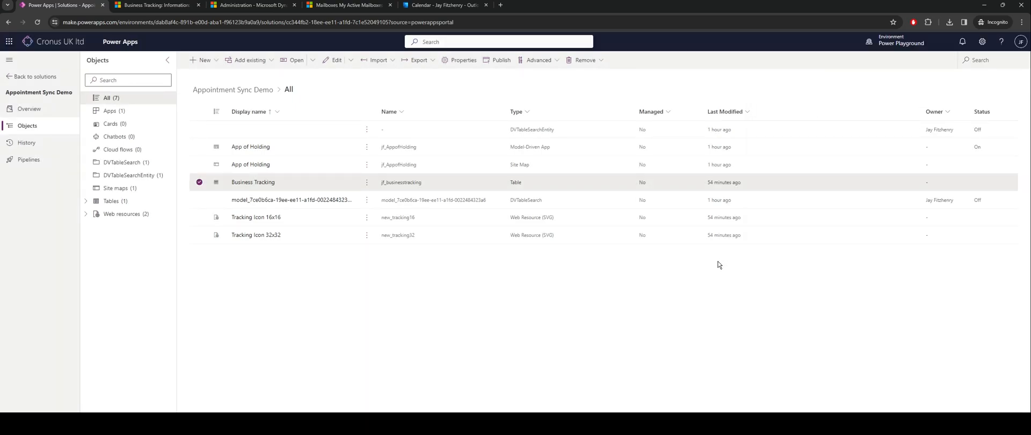
pyautogui.moveTo(252, 182)
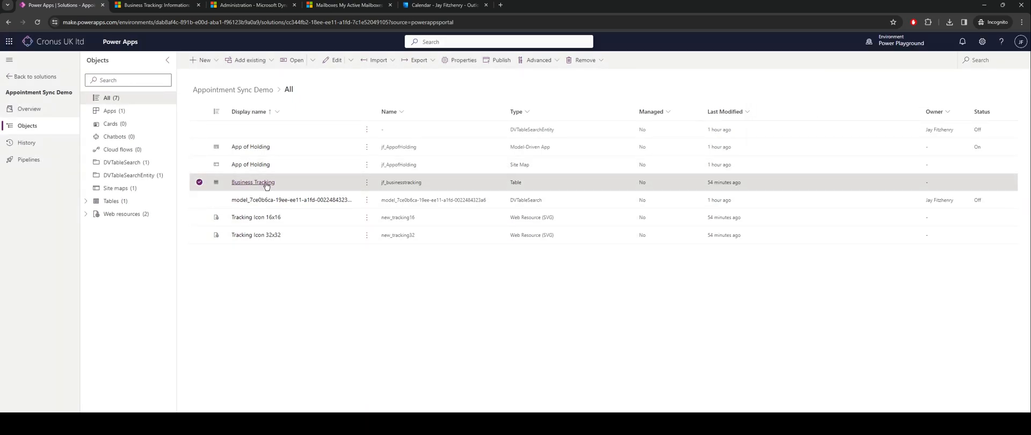
pyautogui.click(252, 182)
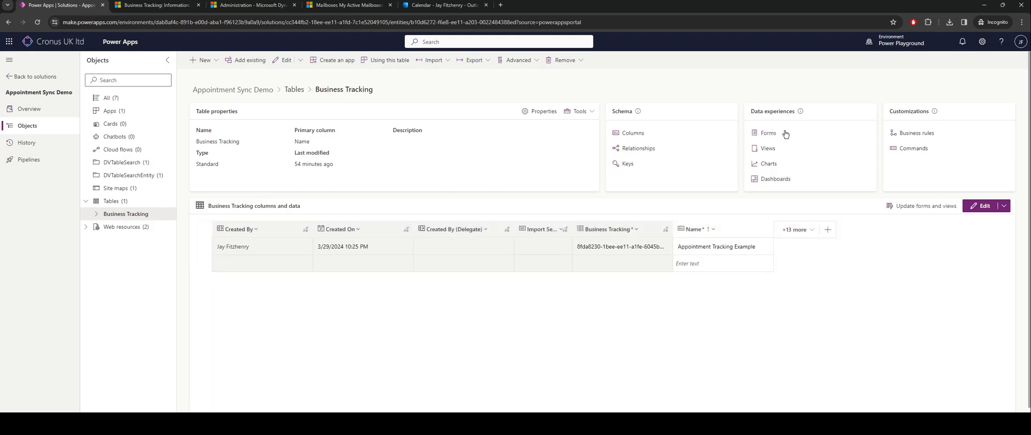
pyautogui.moveTo(768, 133)
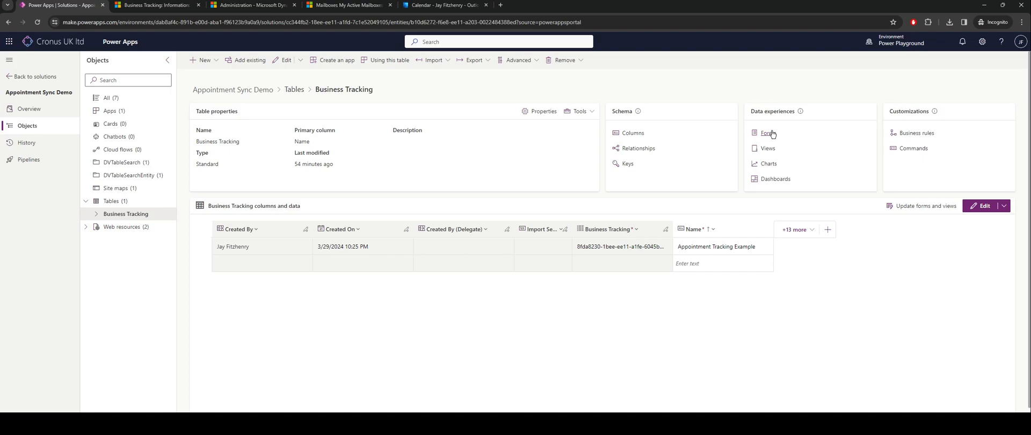
pyautogui.click(767, 133)
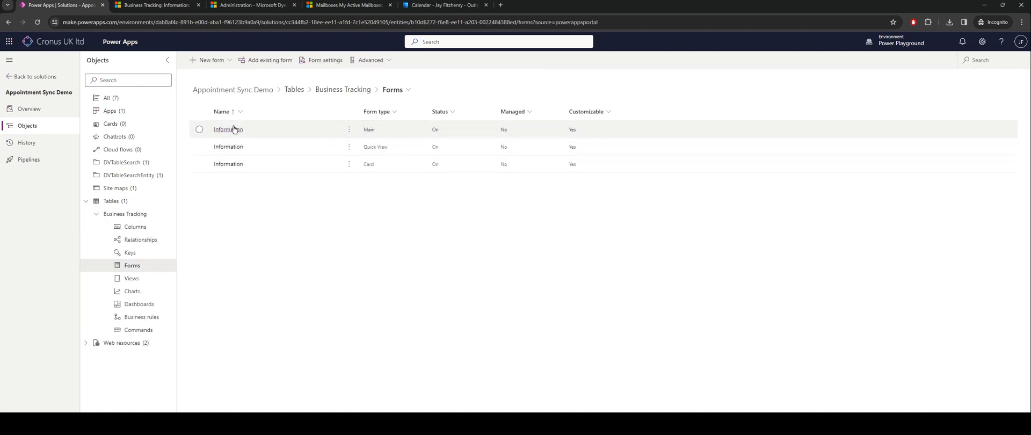
# Open the Information main form and select its Timeline component to view properties
pyautogui.click(228, 129)
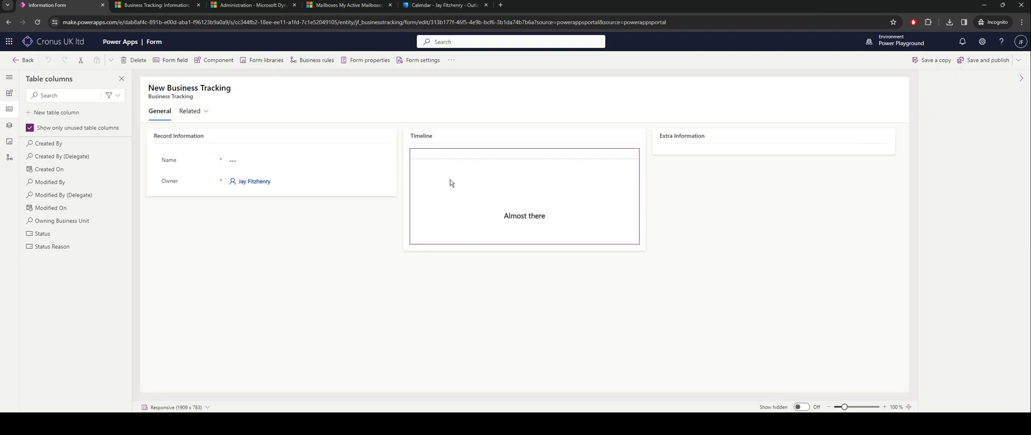
pyautogui.moveTo(460, 192)
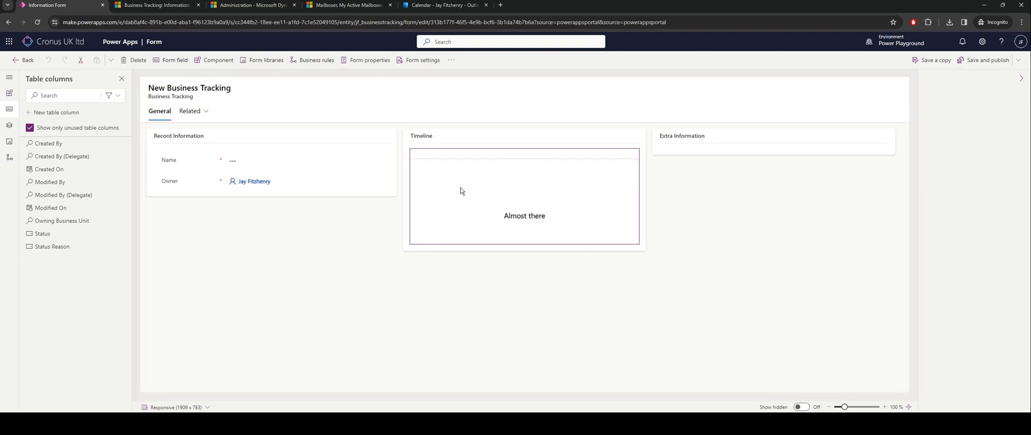
pyautogui.click(524, 197)
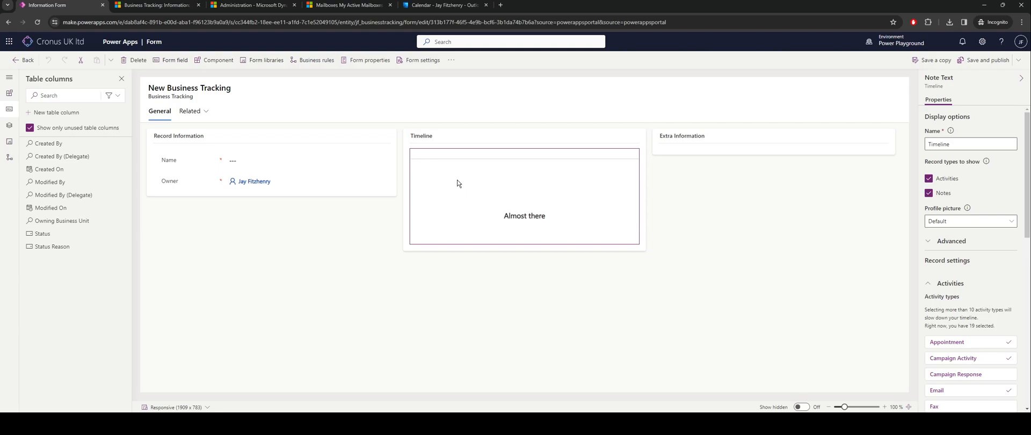
pyautogui.moveTo(933, 178)
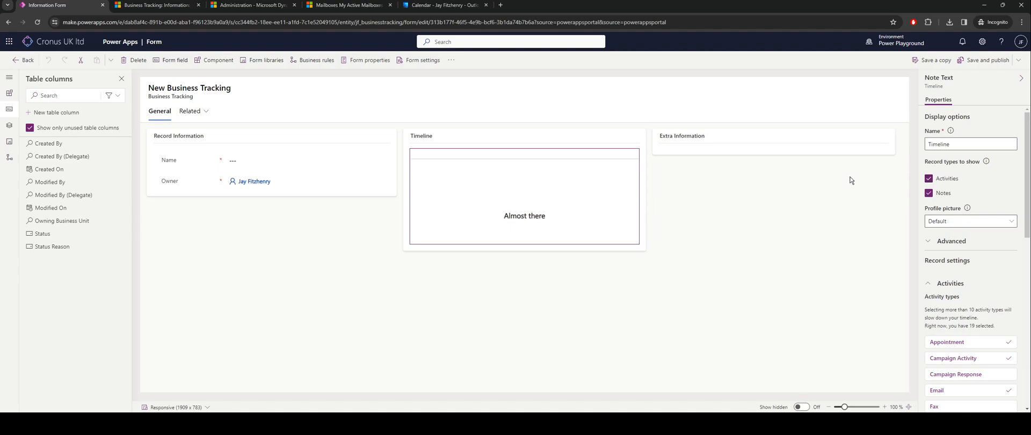
pyautogui.moveTo(7, 94)
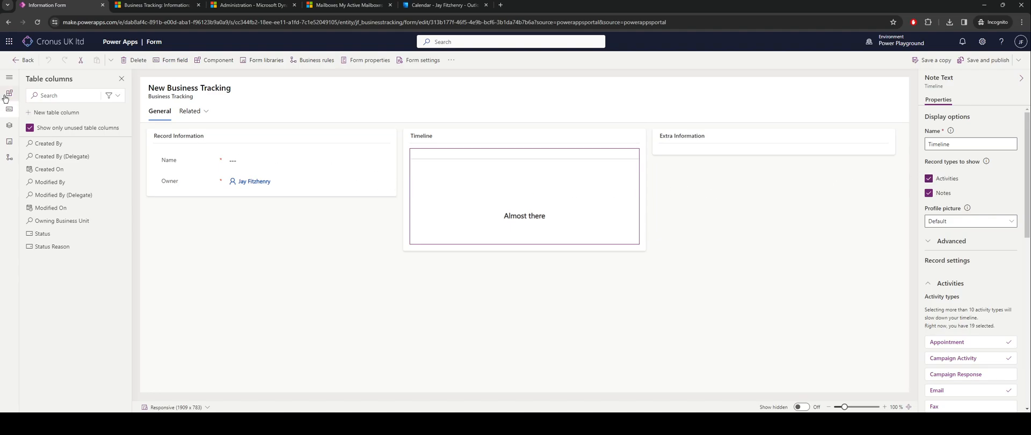
# Show the form designer's Components pane, then switch to the Appointment Tracking Example record
pyautogui.click(8, 93)
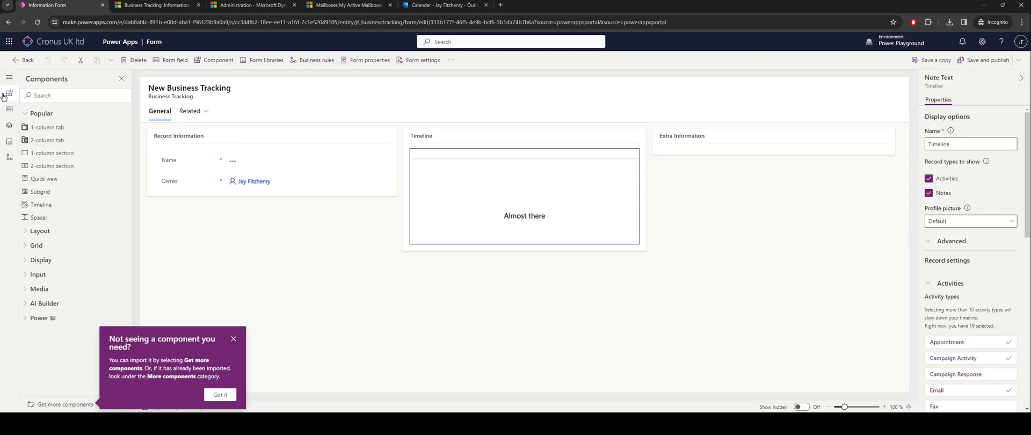
pyautogui.moveTo(41, 204)
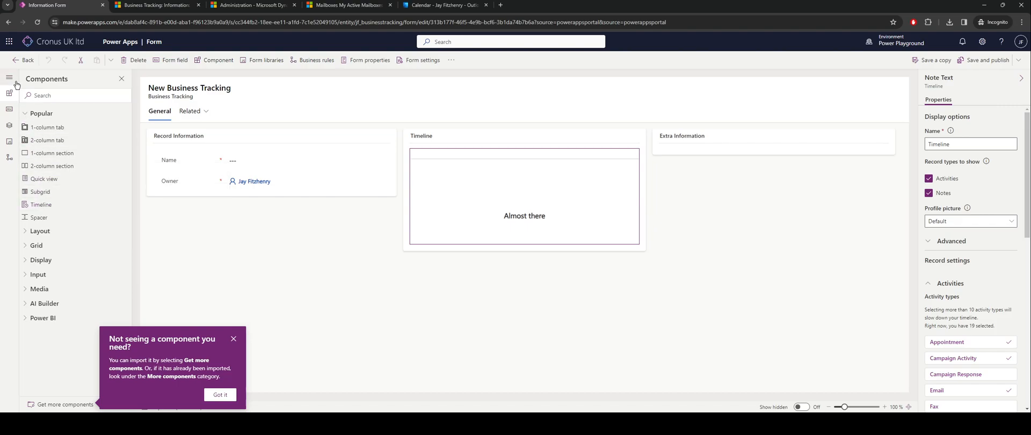
pyautogui.click(156, 4)
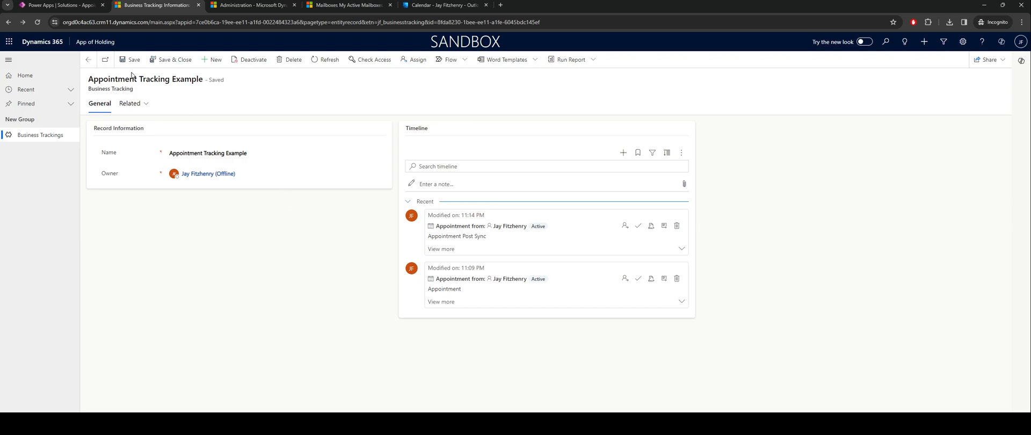
pyautogui.moveTo(100, 144)
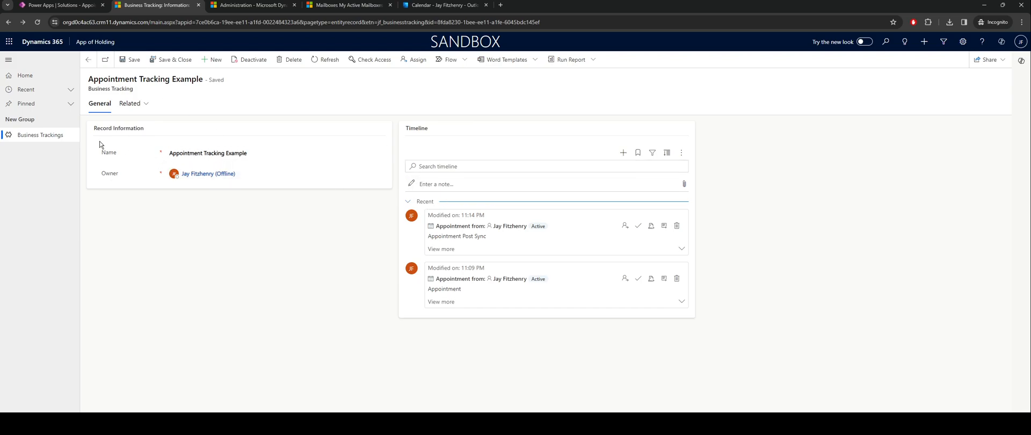
pyautogui.moveTo(663, 294)
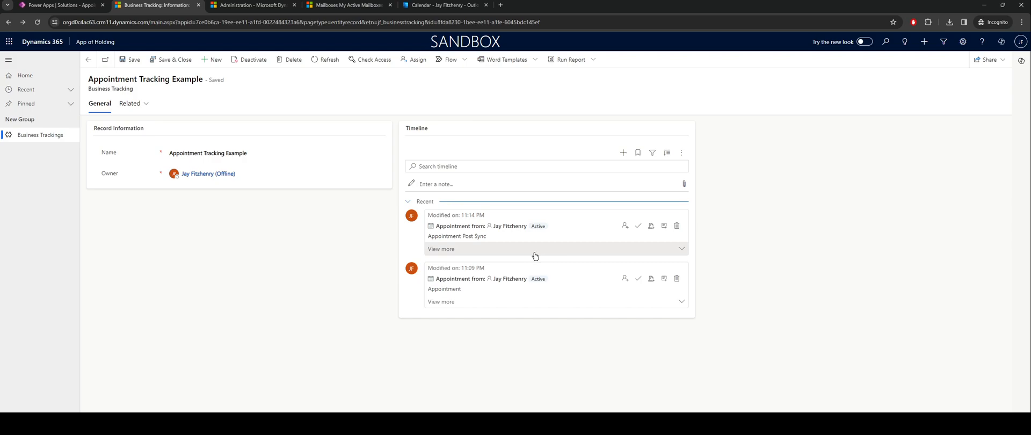
pyautogui.moveTo(575, 177)
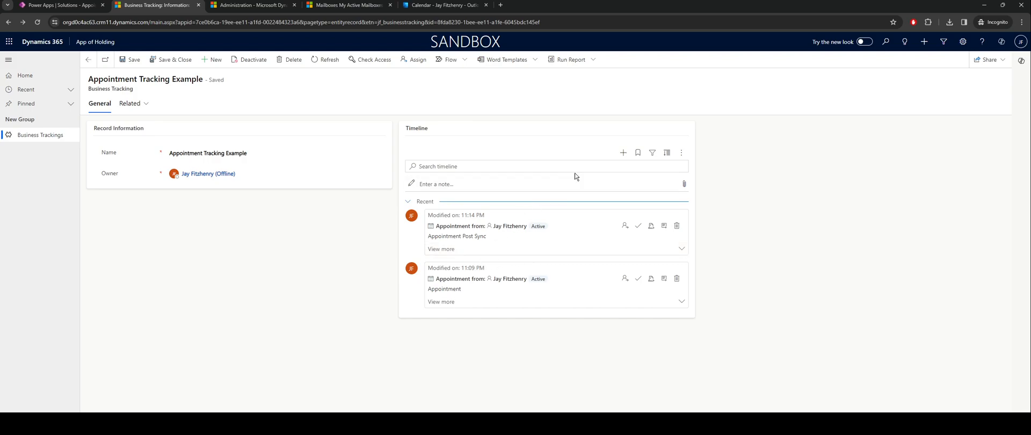
# Open the timeline's new-activity menu listing Appointment, Email, Phone Call, Task and Note
pyautogui.click(623, 152)
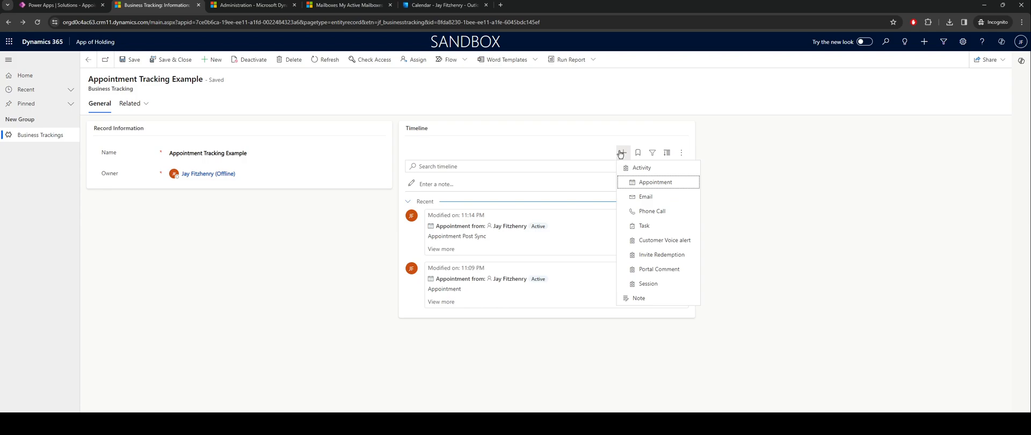
pyautogui.moveTo(650, 182)
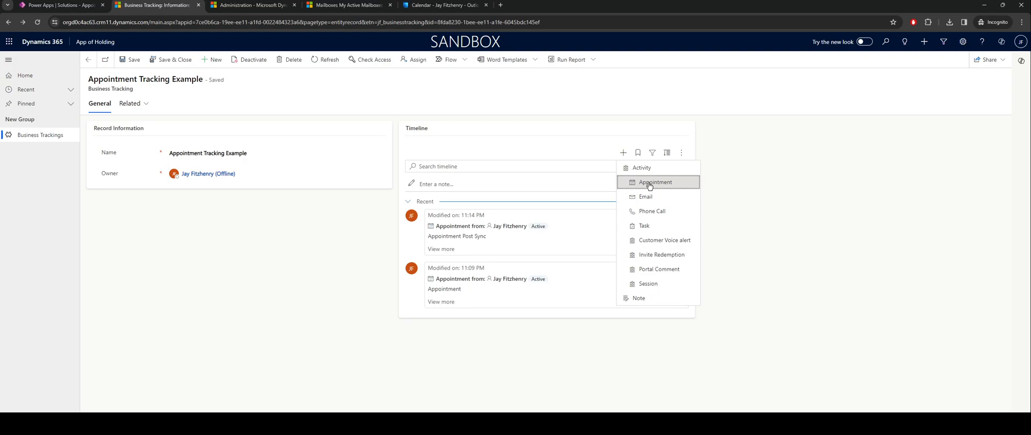
pyautogui.moveTo(597, 183)
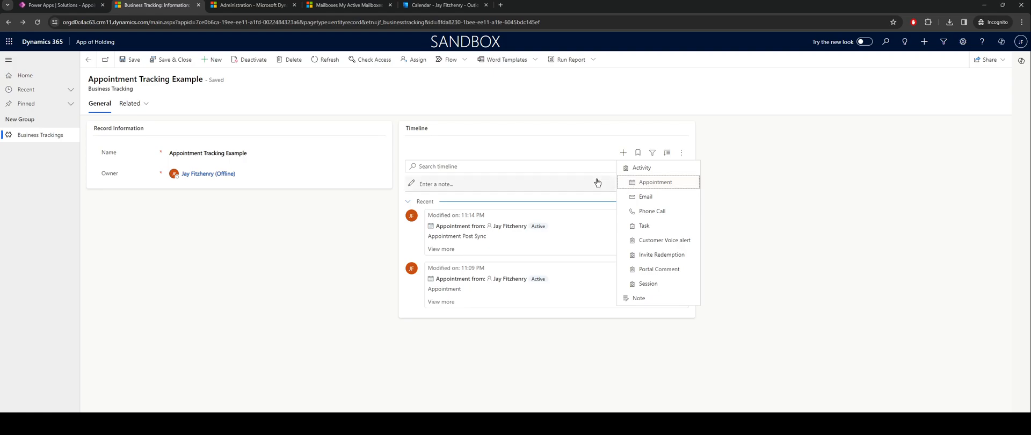
# Open System Settings from Administration and view the Email tab's server-side synchronization settings
pyautogui.click(252, 5)
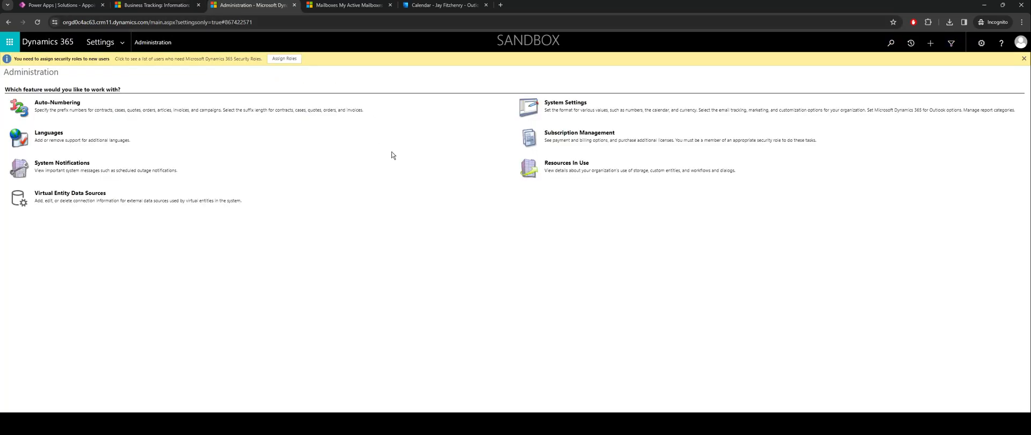
pyautogui.moveTo(564, 102)
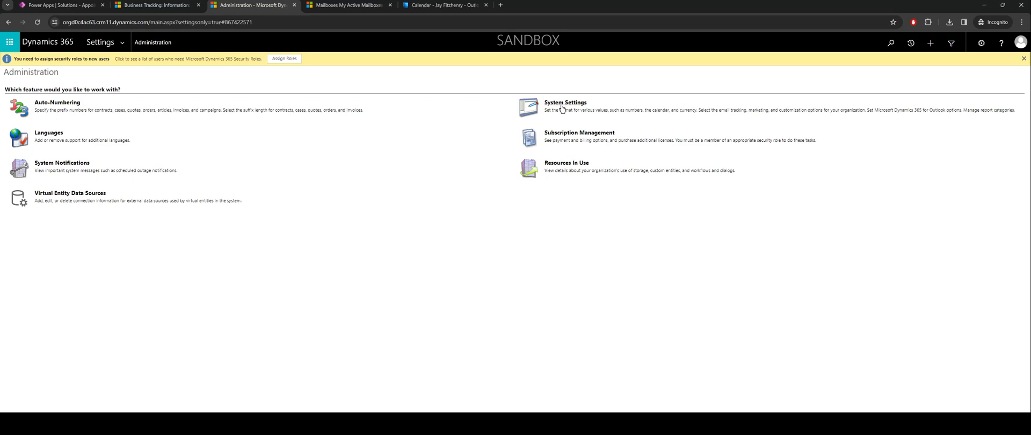
pyautogui.click(564, 102)
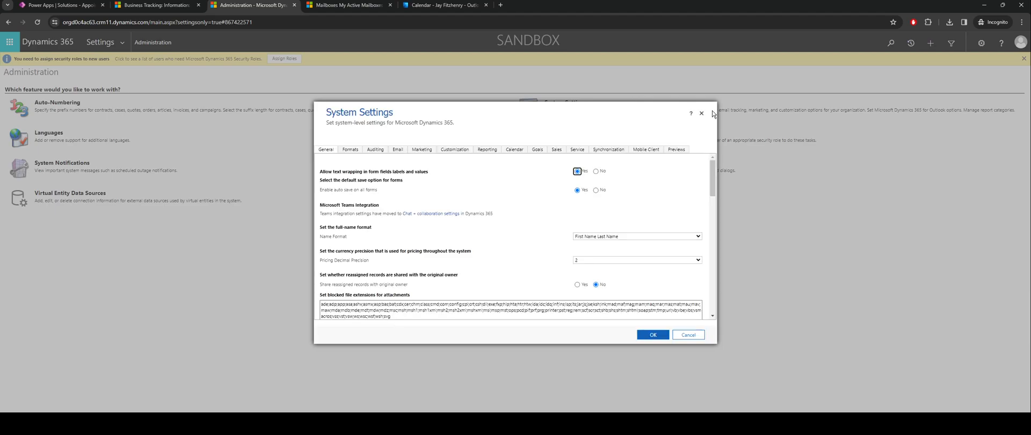
pyautogui.click(701, 113)
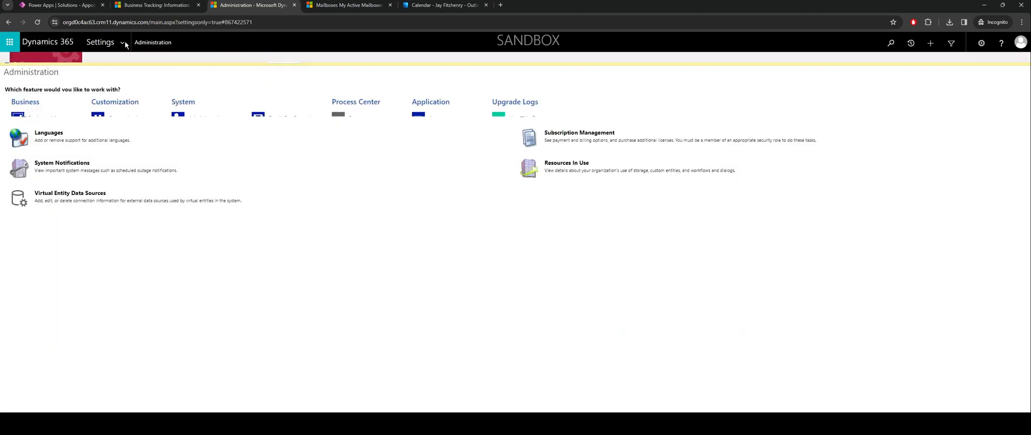
pyautogui.click(100, 42)
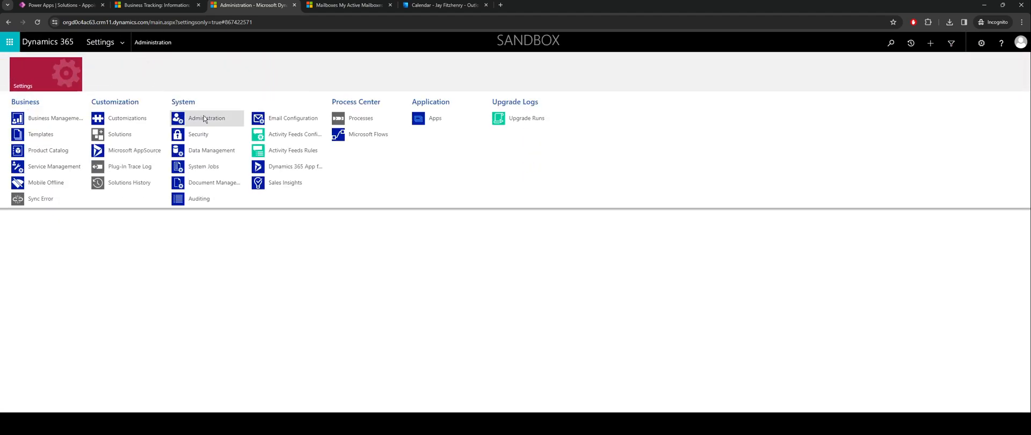
pyautogui.click(207, 119)
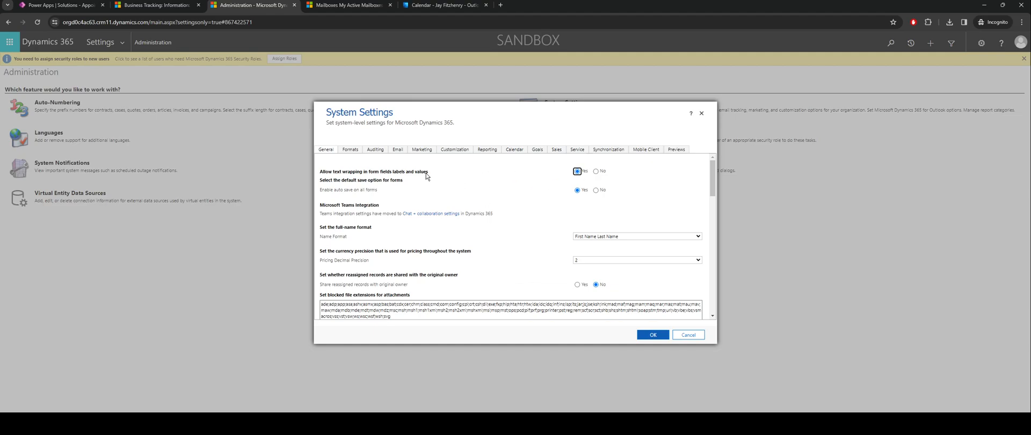
pyautogui.click(397, 149)
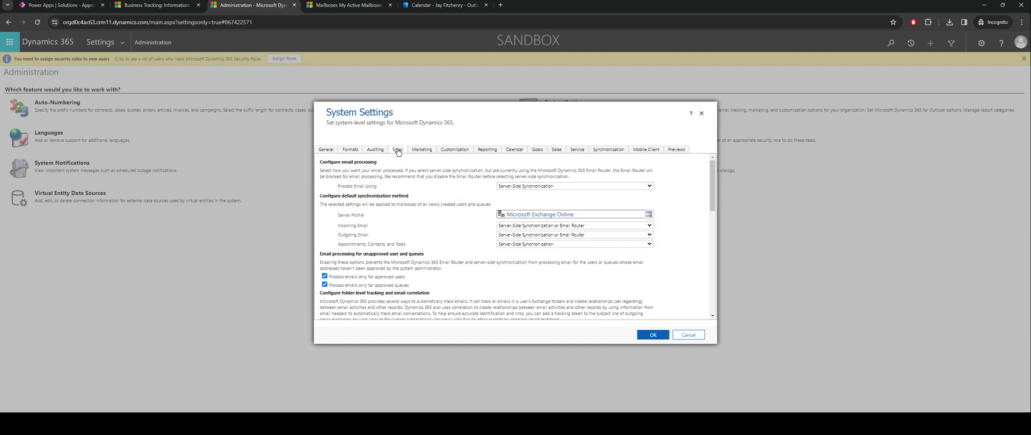
pyautogui.moveTo(353, 246)
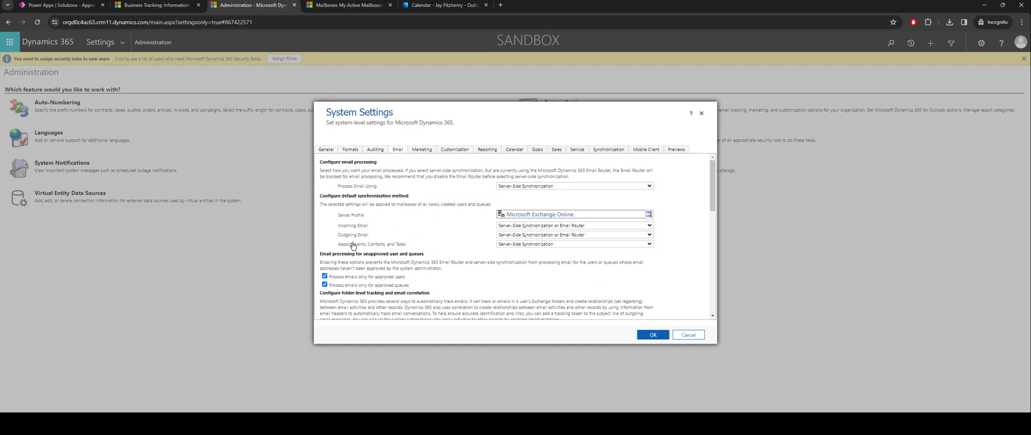
pyautogui.moveTo(378, 237)
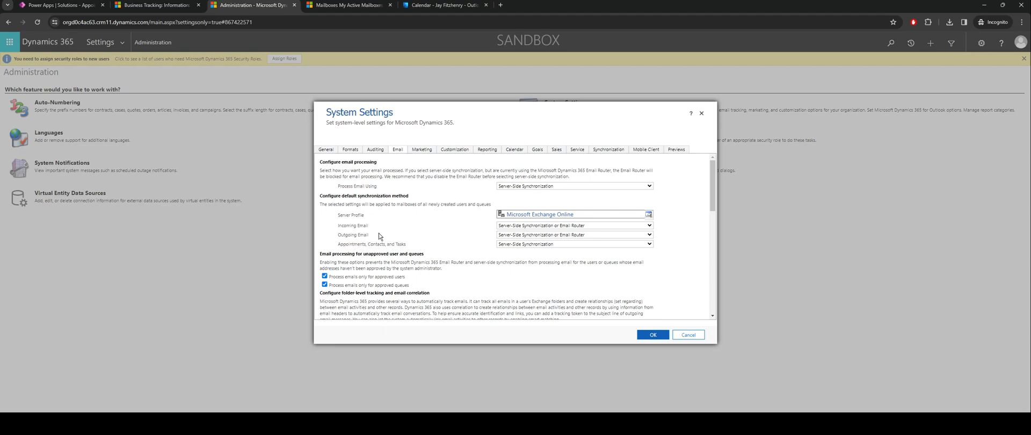
pyautogui.moveTo(531, 248)
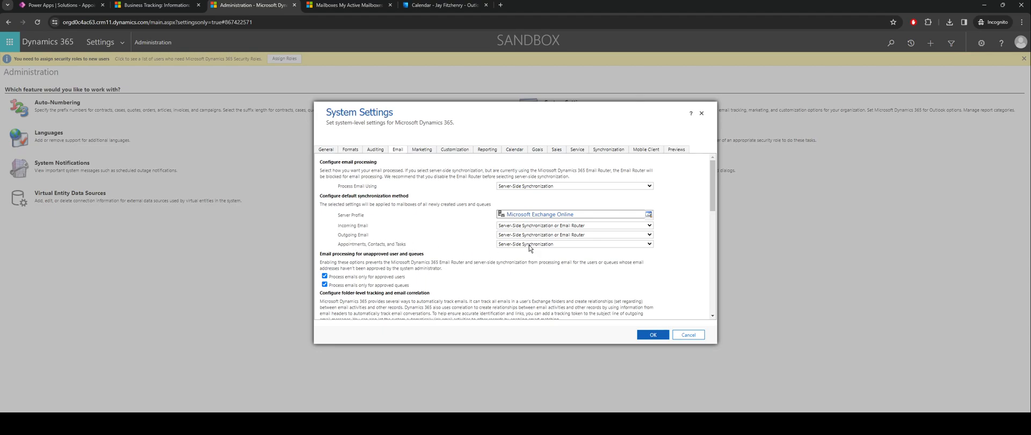
pyautogui.moveTo(564, 257)
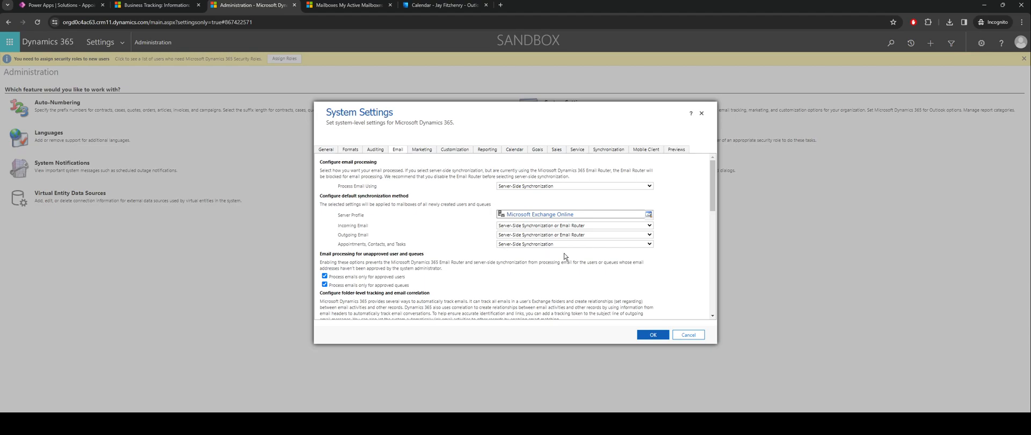
pyautogui.moveTo(549, 253)
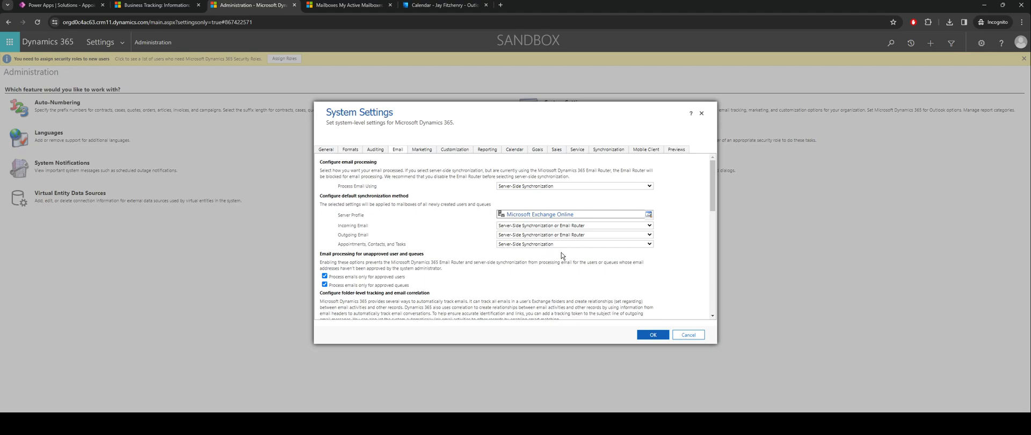
pyautogui.moveTo(655, 244)
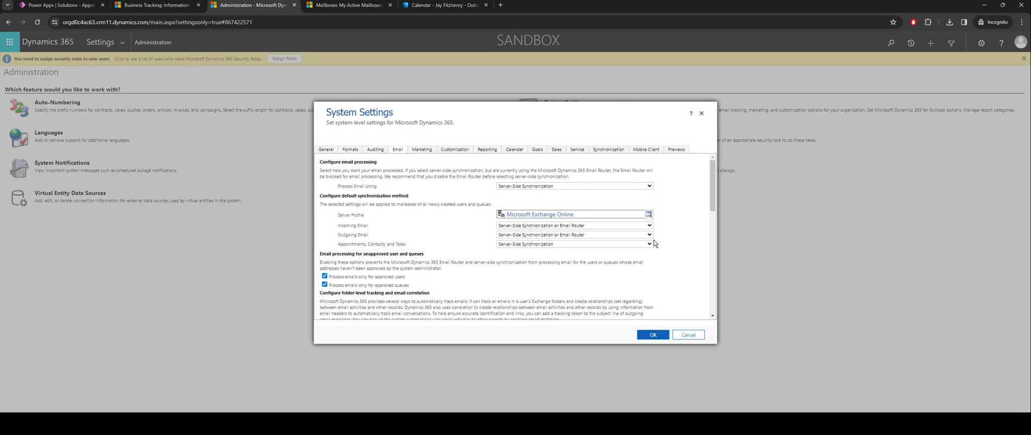
pyautogui.moveTo(548, 259)
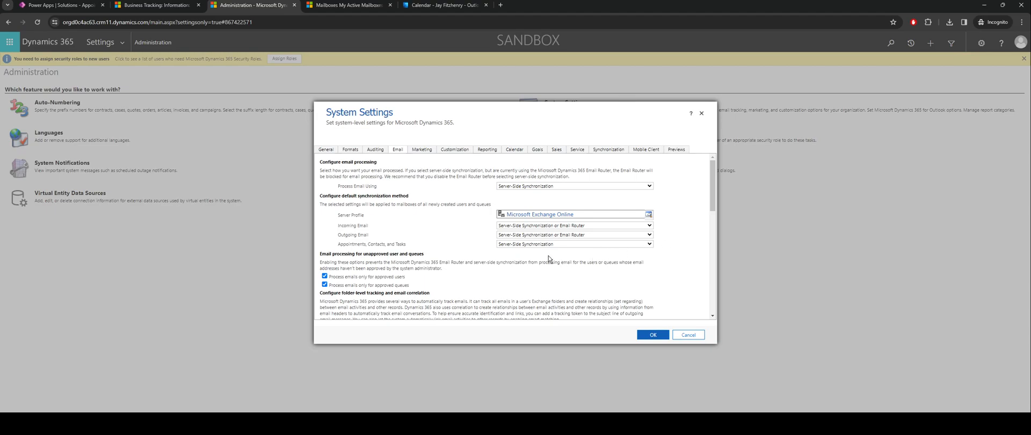
pyautogui.moveTo(680, 245)
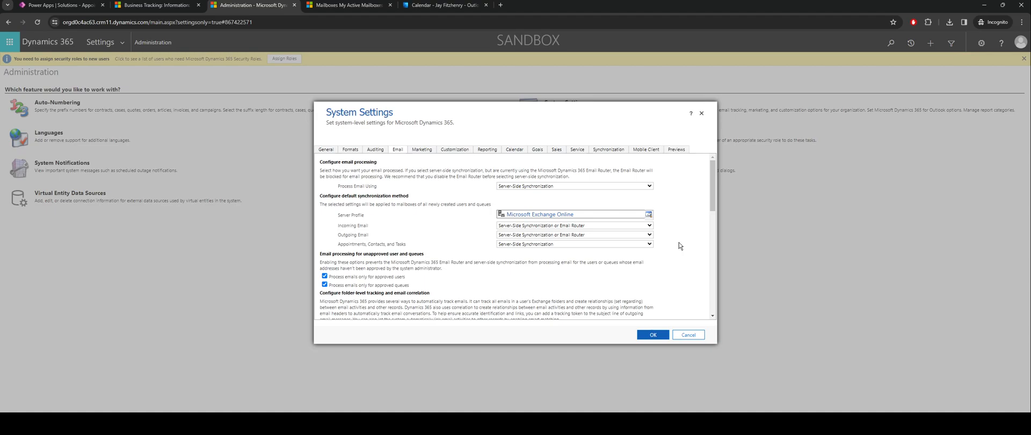
pyautogui.moveTo(607, 149)
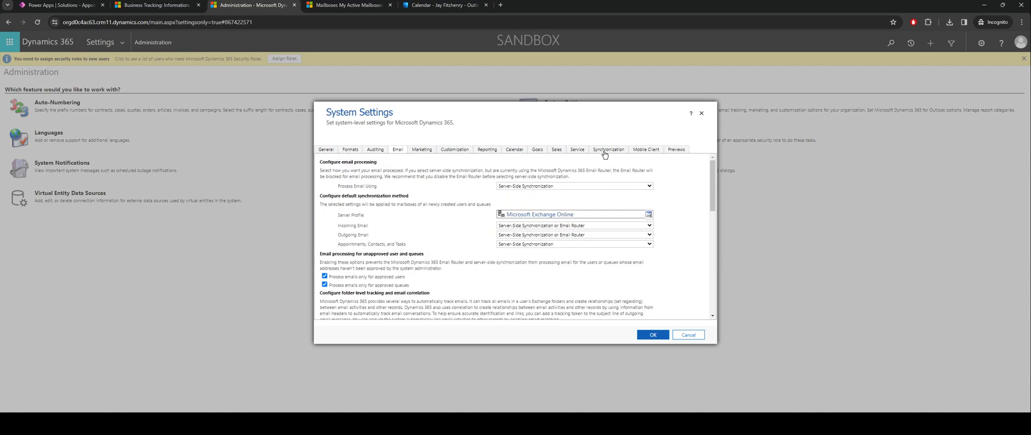
# Review System Settings' Synchronization tab, then close the dialog with OK
pyautogui.click(607, 149)
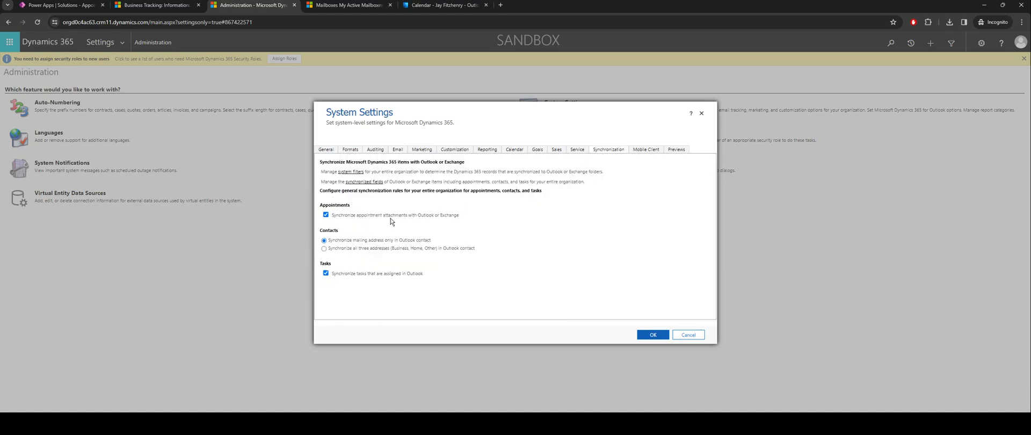
pyautogui.moveTo(357, 230)
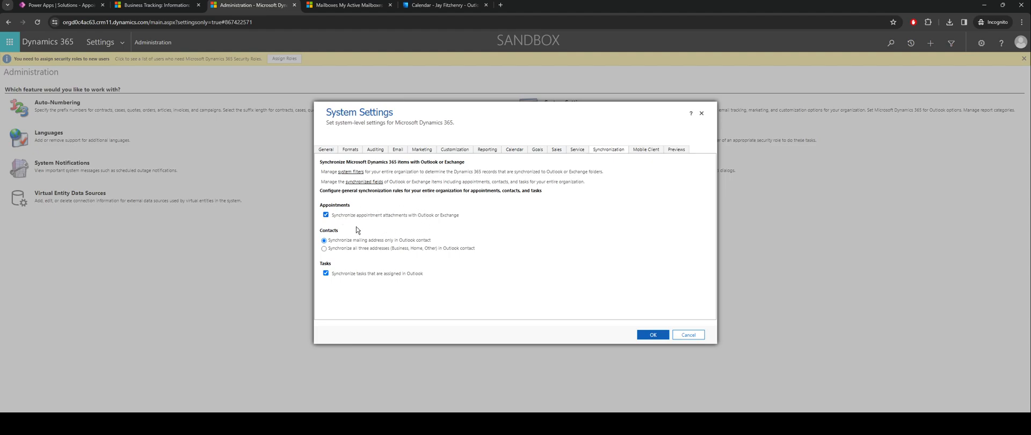
pyautogui.moveTo(351, 270)
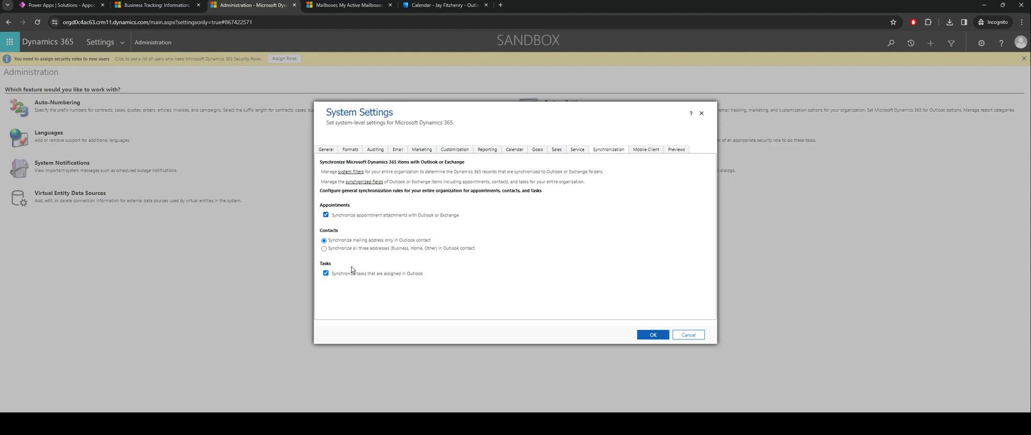
pyautogui.moveTo(422, 258)
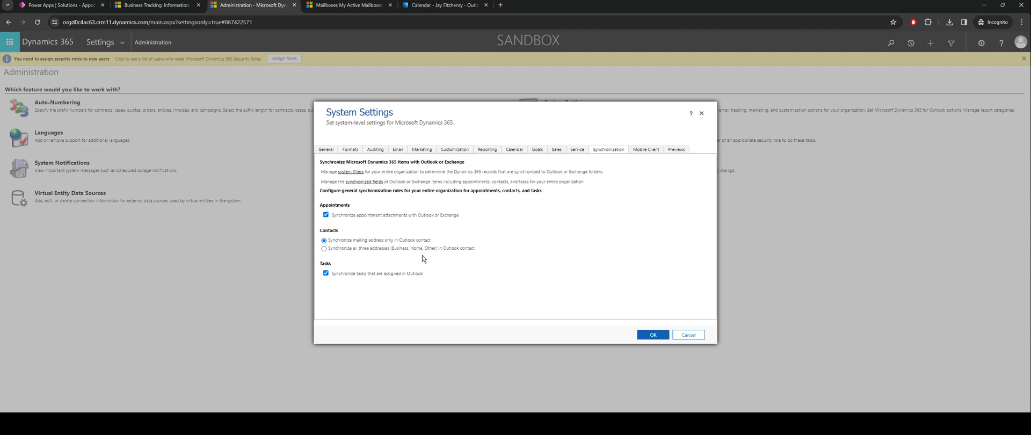
pyautogui.moveTo(538, 293)
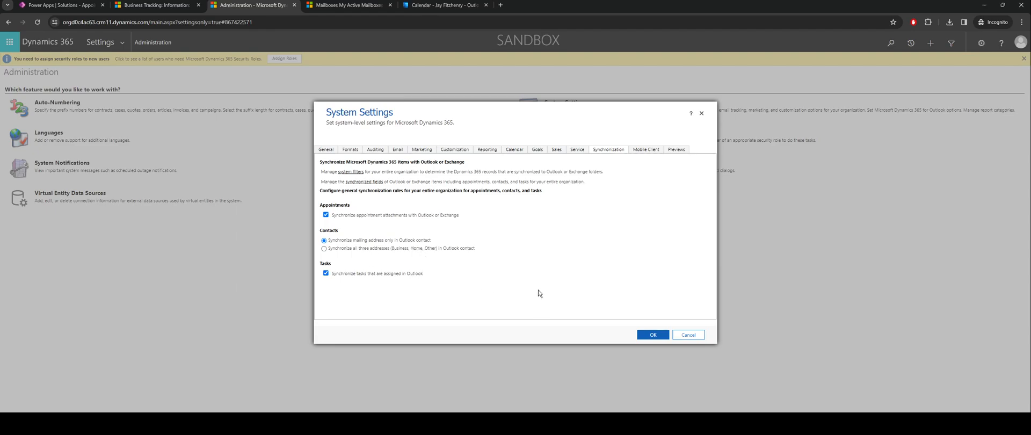
pyautogui.click(688, 334)
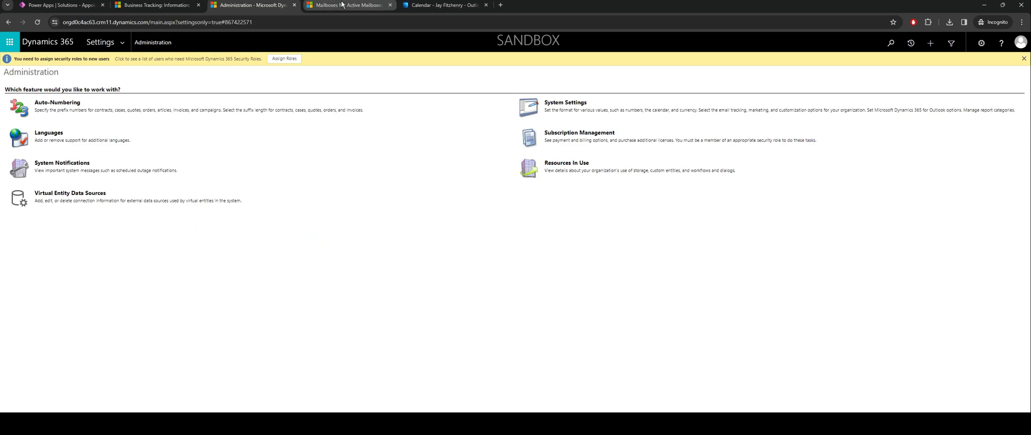
pyautogui.click(347, 5)
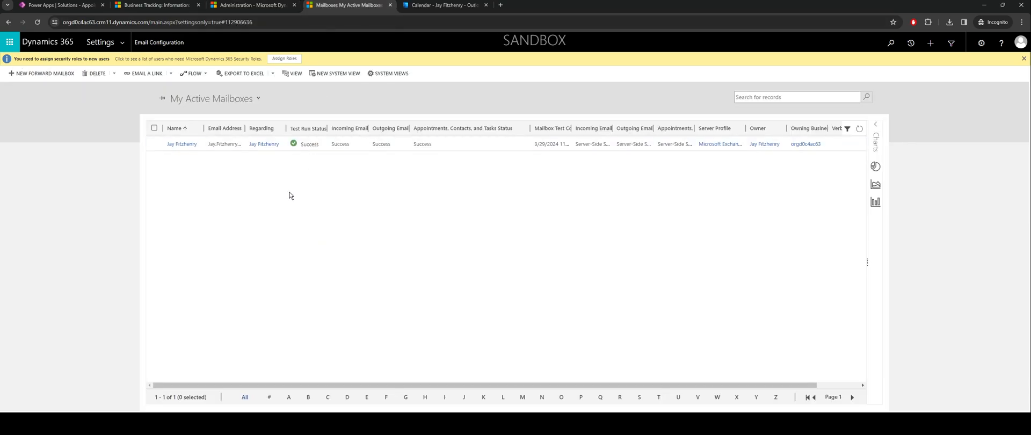
pyautogui.click(99, 42)
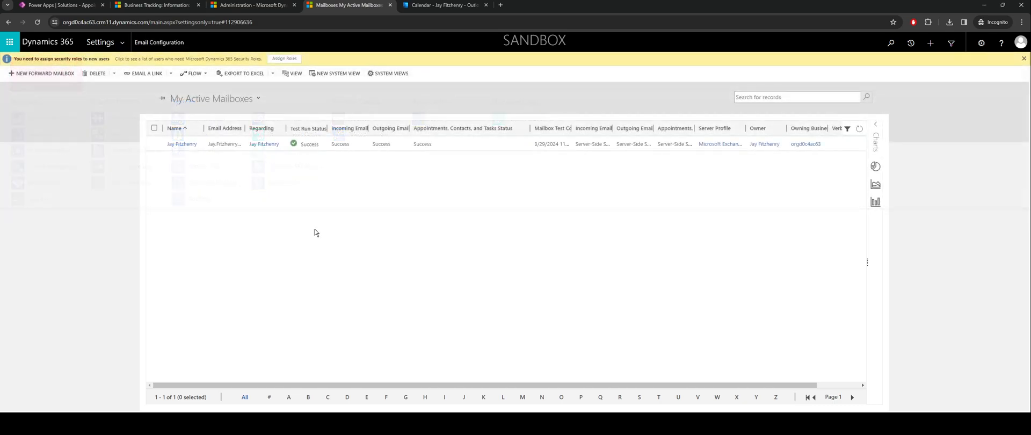
pyautogui.moveTo(590, 144)
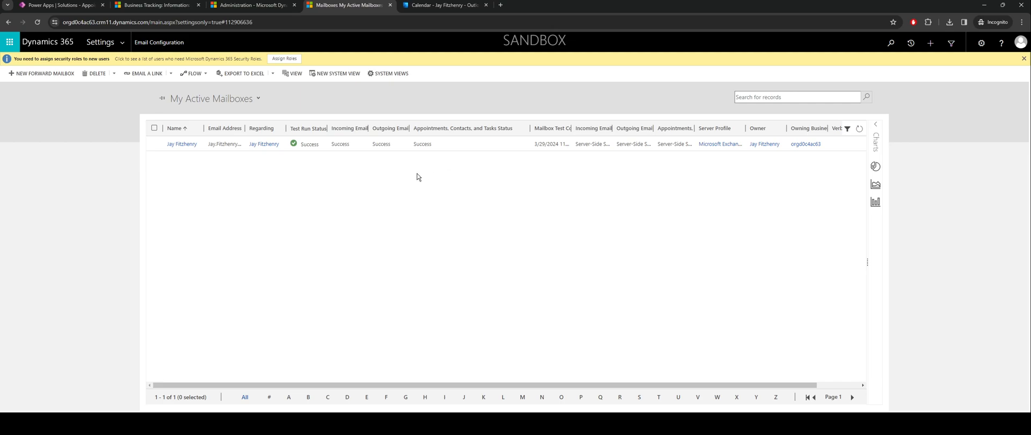
pyautogui.click(154, 144)
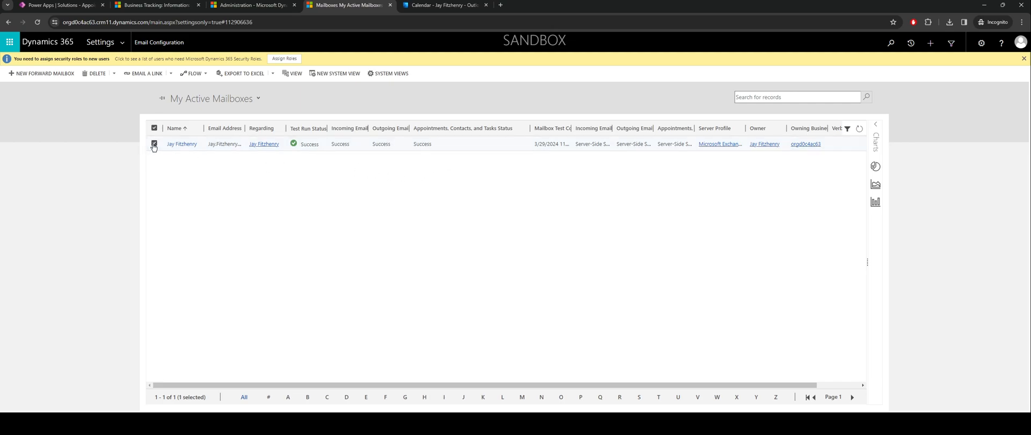
pyautogui.click(155, 144)
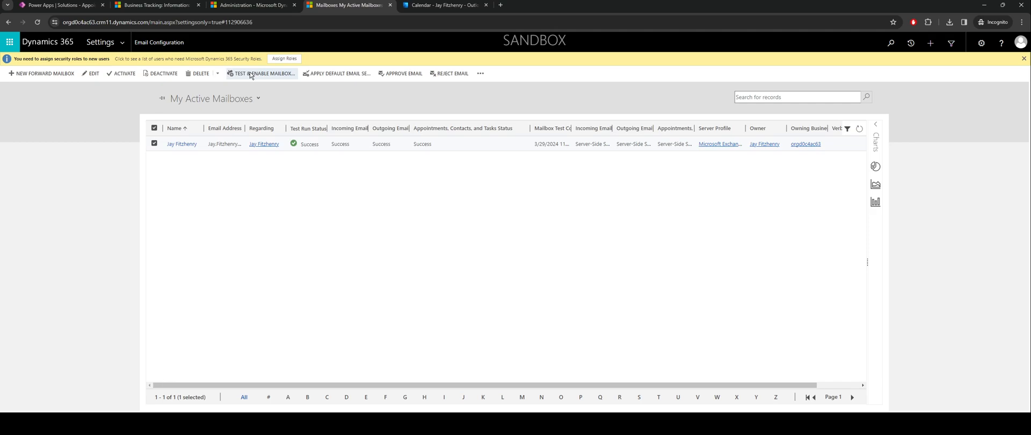
pyautogui.moveTo(290, 157)
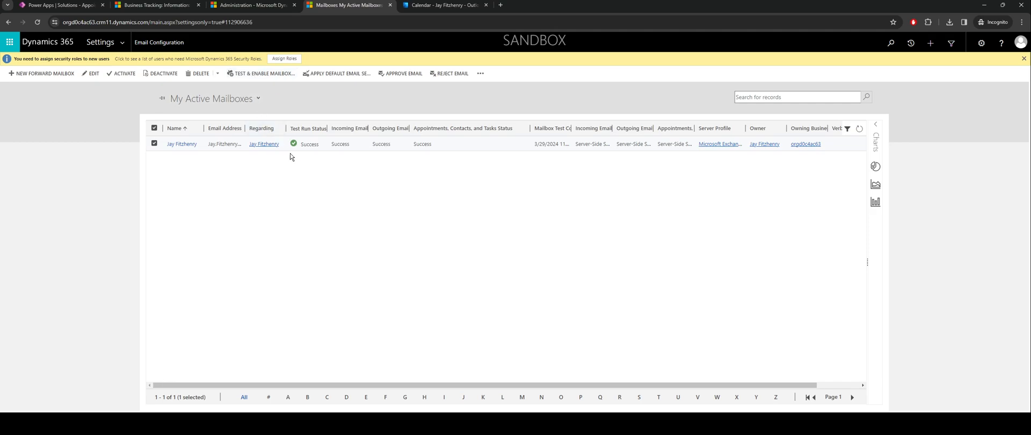
pyautogui.moveTo(375, 138)
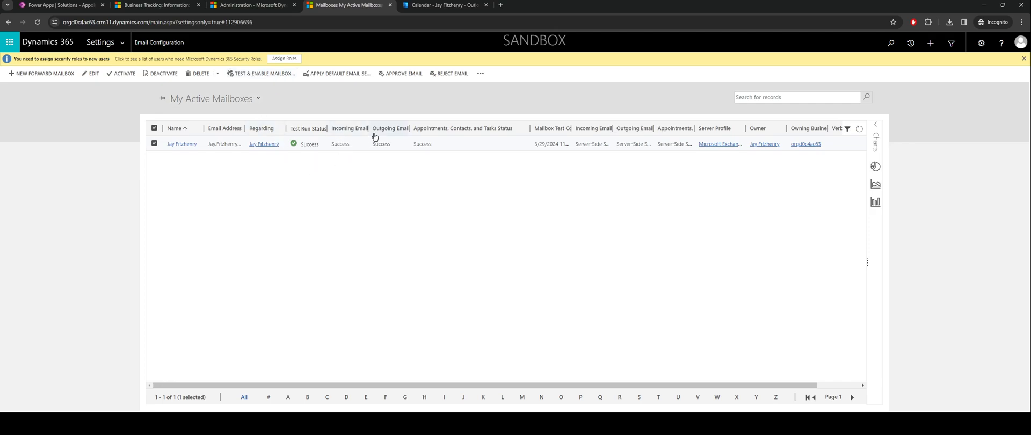
pyautogui.moveTo(388, 149)
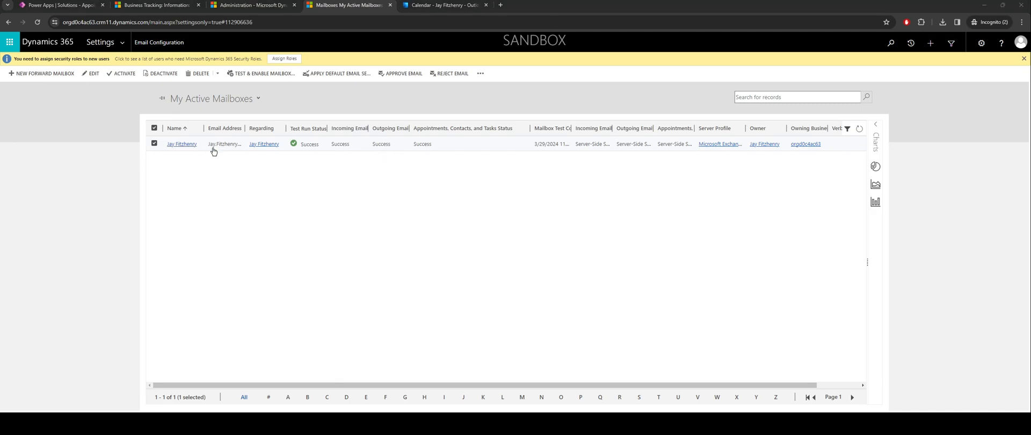
pyautogui.moveTo(468, 331)
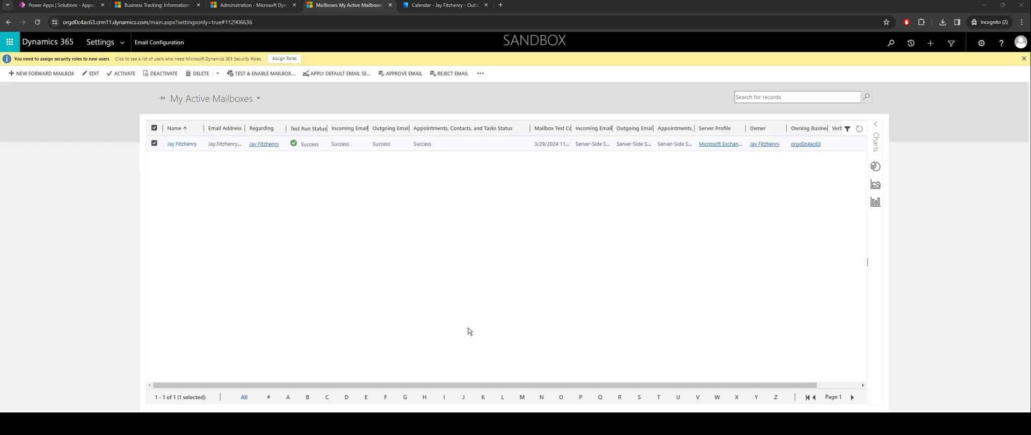
pyautogui.moveTo(479, 332)
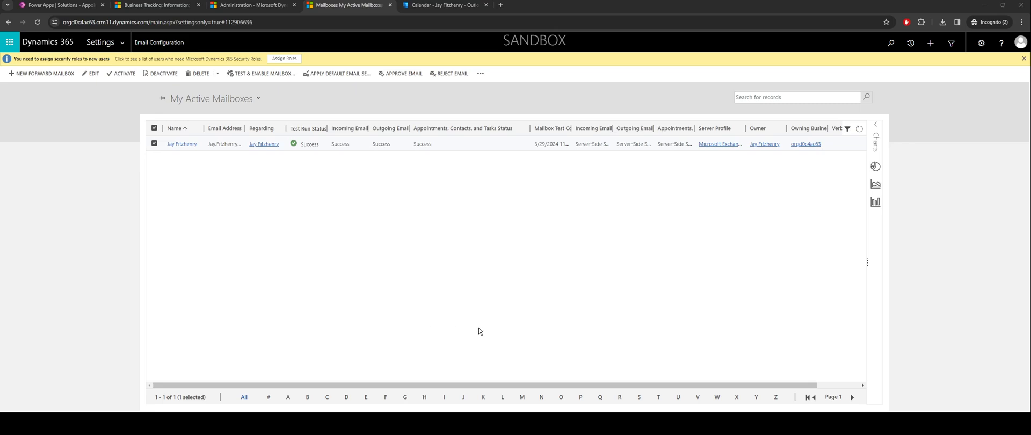
pyautogui.moveTo(512, 329)
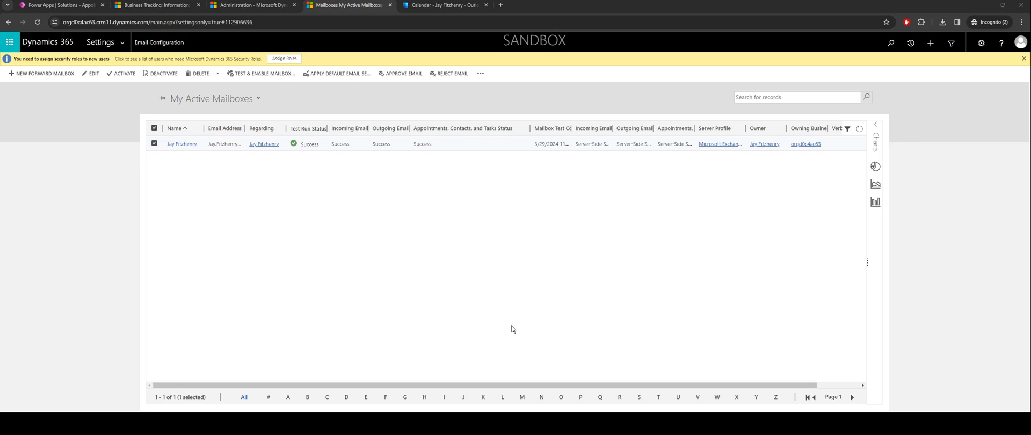
pyautogui.moveTo(518, 335)
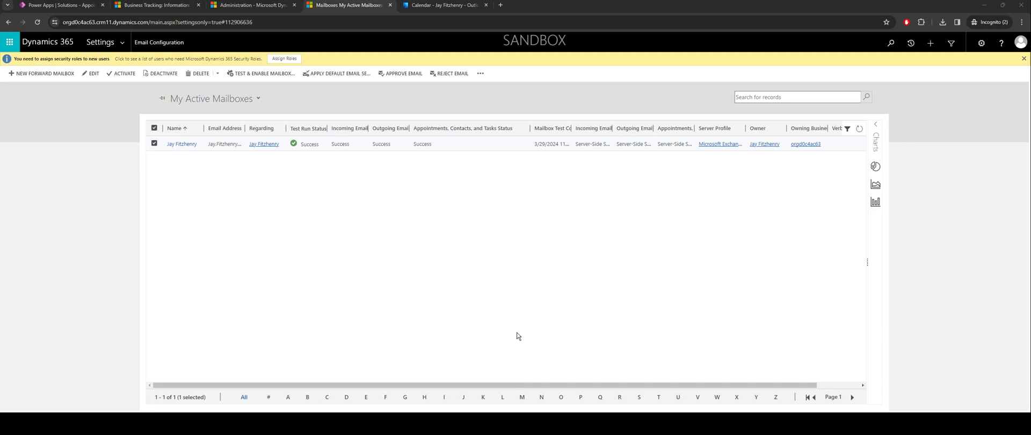
pyautogui.moveTo(481, 333)
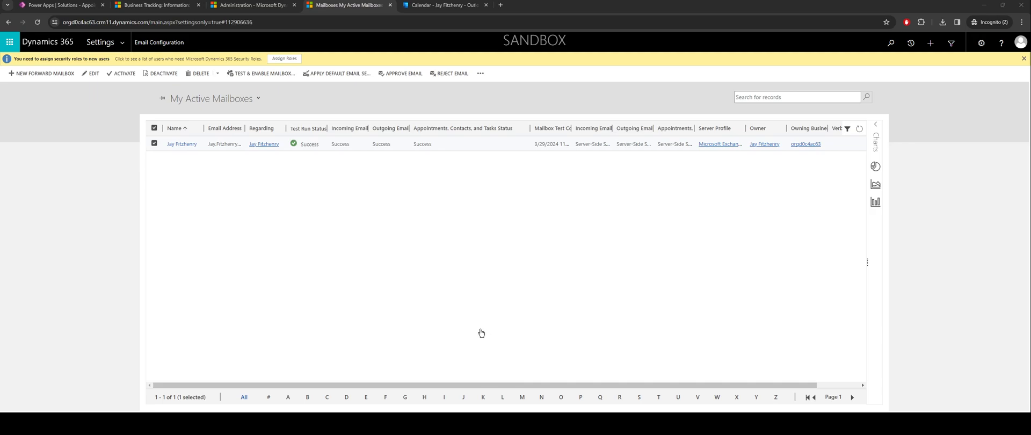
pyautogui.moveTo(262, 73)
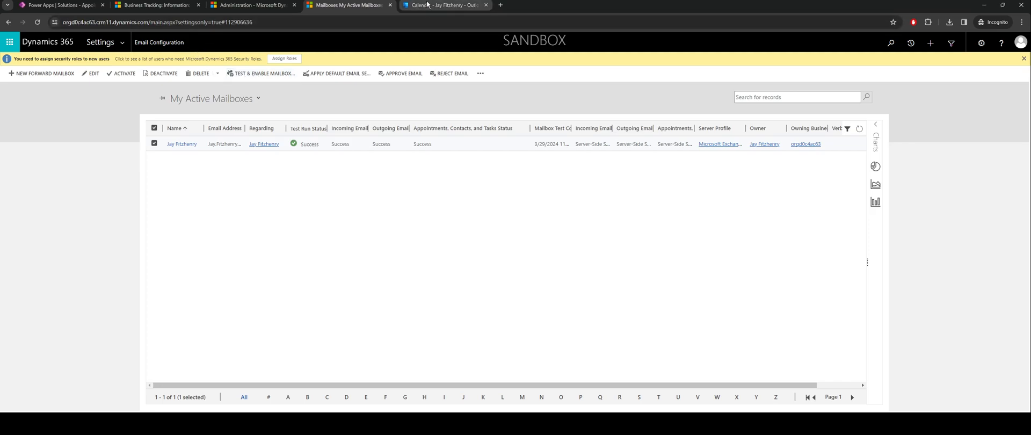
# Check the 23:30 Appointment on 29 March in Outlook, then return to the record
pyautogui.click(444, 5)
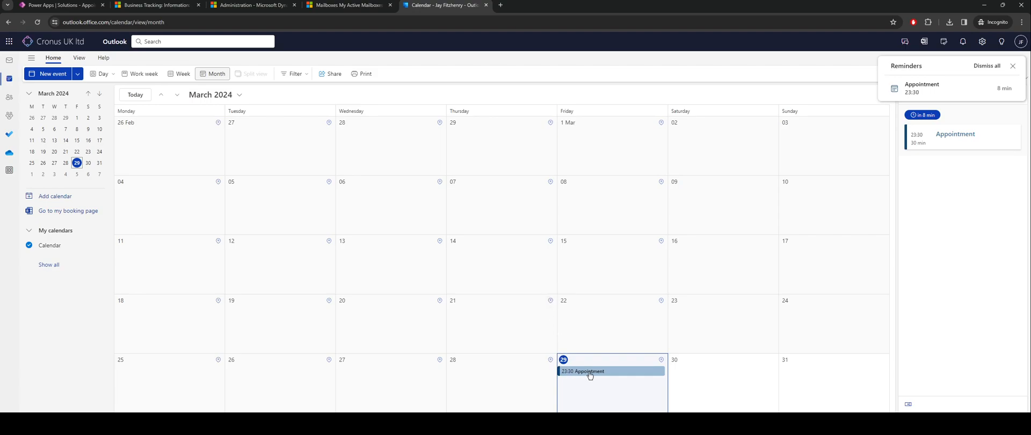
pyautogui.moveTo(586, 376)
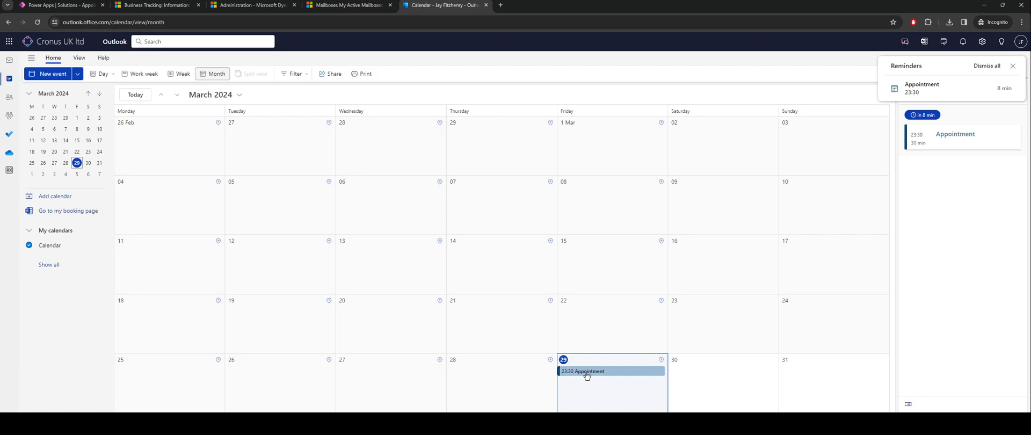
pyautogui.moveTo(729, 394)
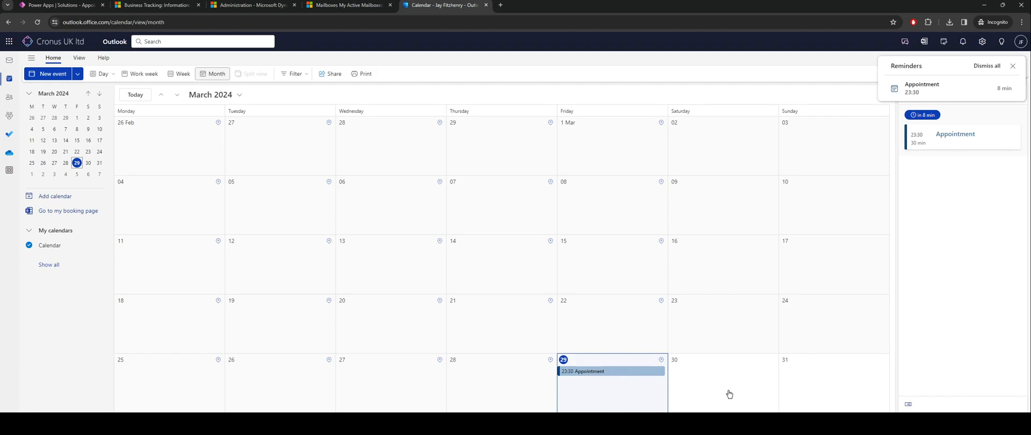
pyautogui.click(156, 5)
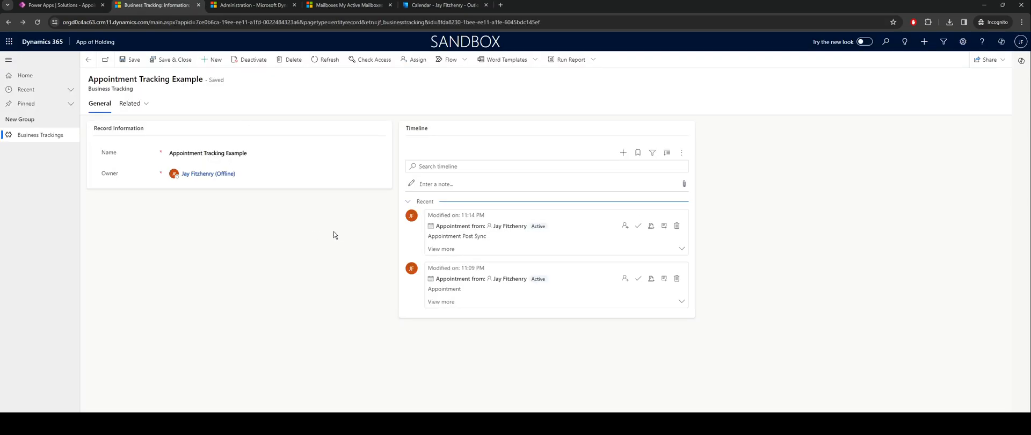
# Start a new timeline appointment with attendee Jay and subject 'Demo for Video'
pyautogui.click(622, 153)
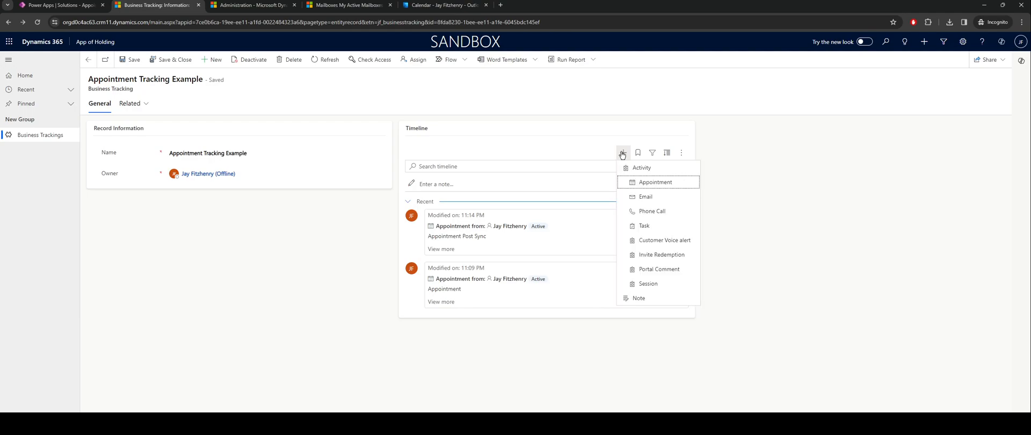
pyautogui.click(655, 182)
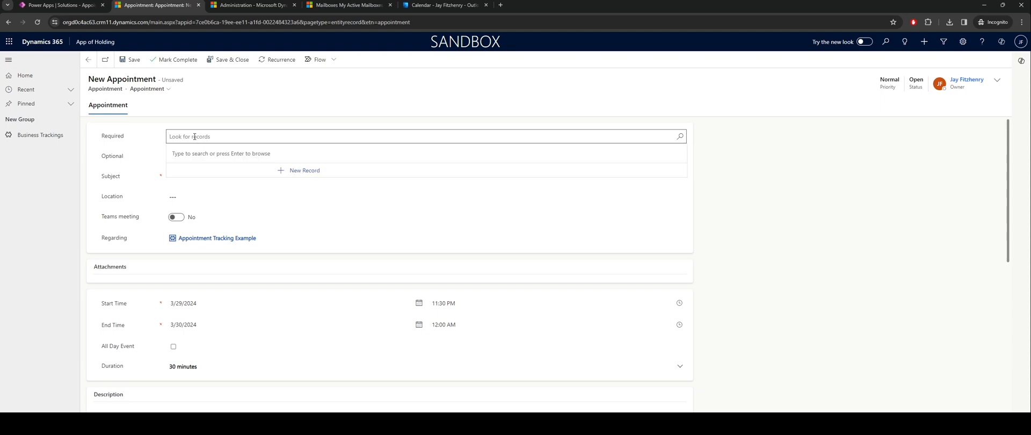
pyautogui.write('jay')
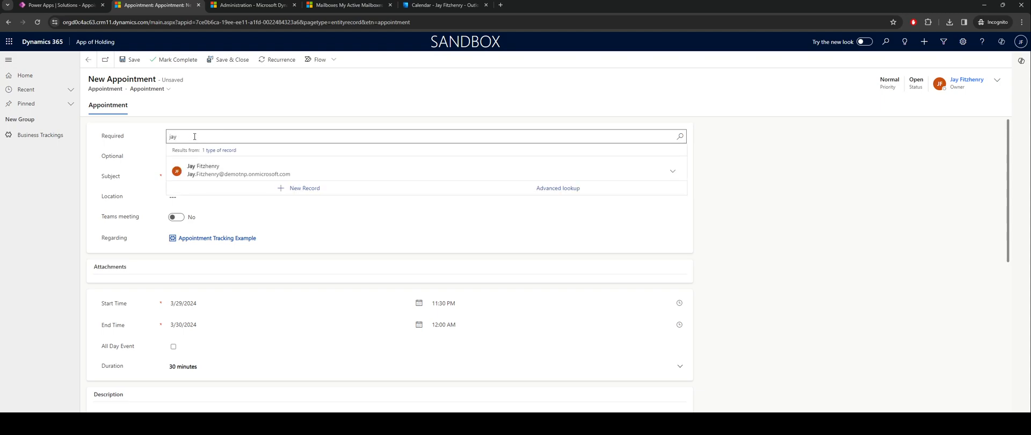
pyautogui.click(203, 170)
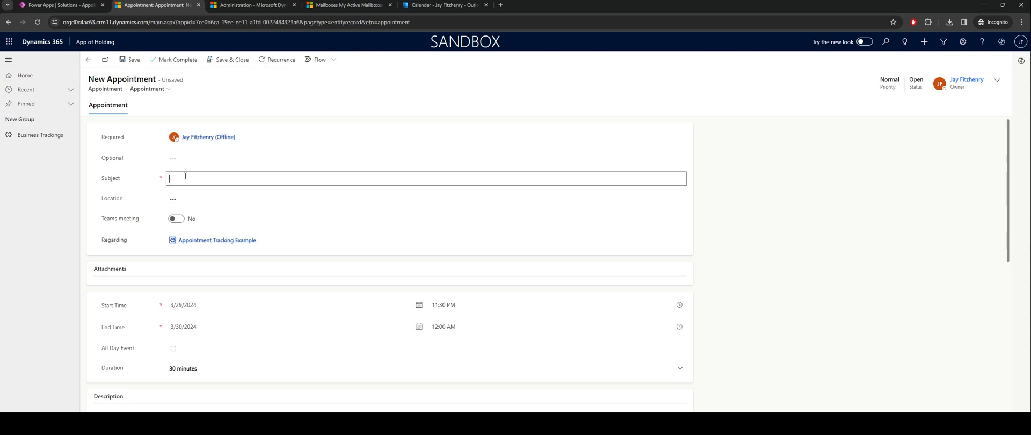
pyautogui.write('Dem')
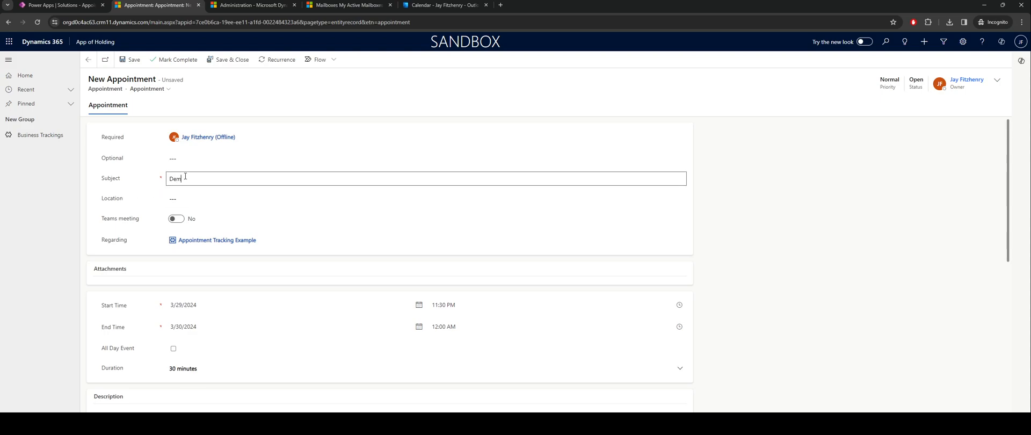
pyautogui.write('o for Video')
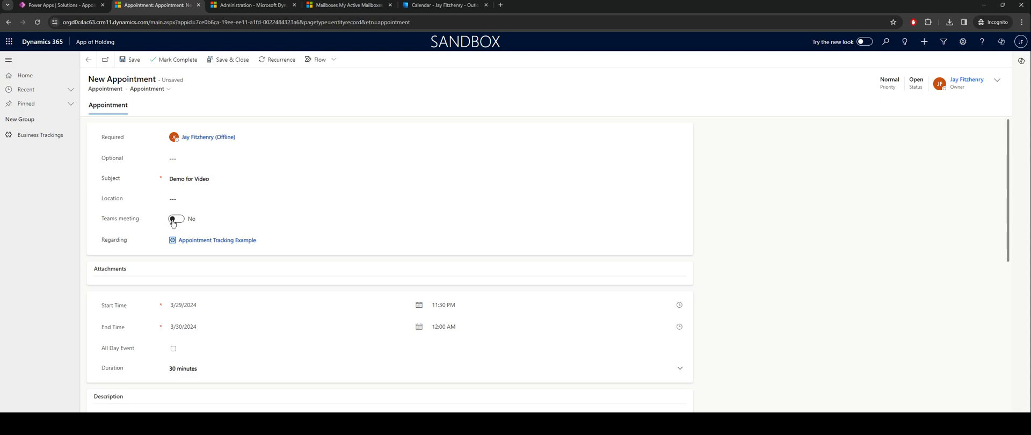
# Set the appointment duration to 2 hours, save and close, and return to Outlook
pyautogui.scroll(-3)
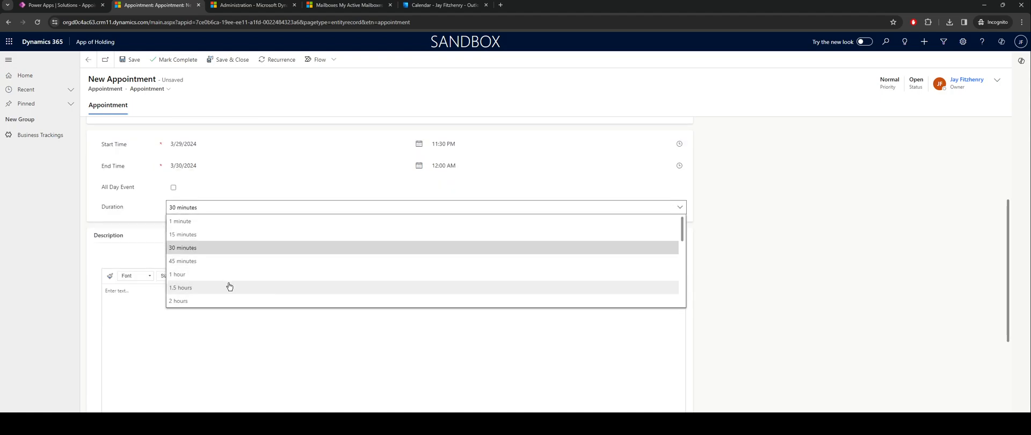
pyautogui.click(179, 300)
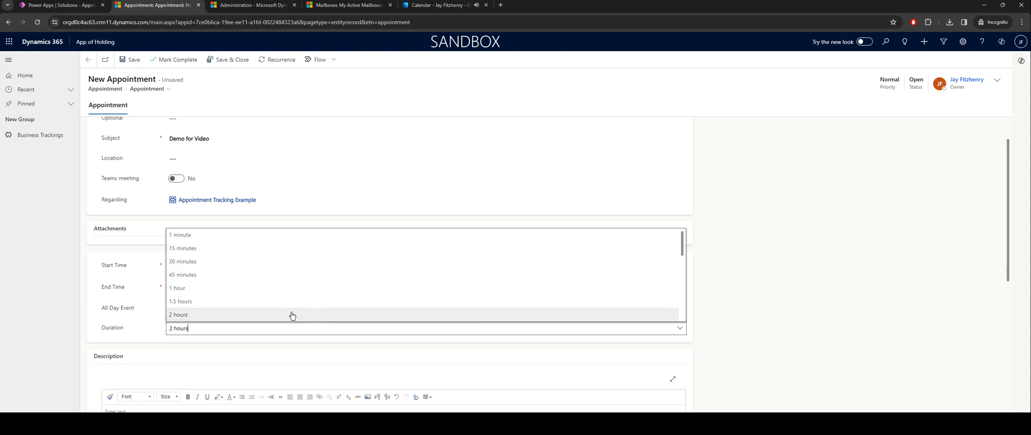
pyautogui.click(178, 314)
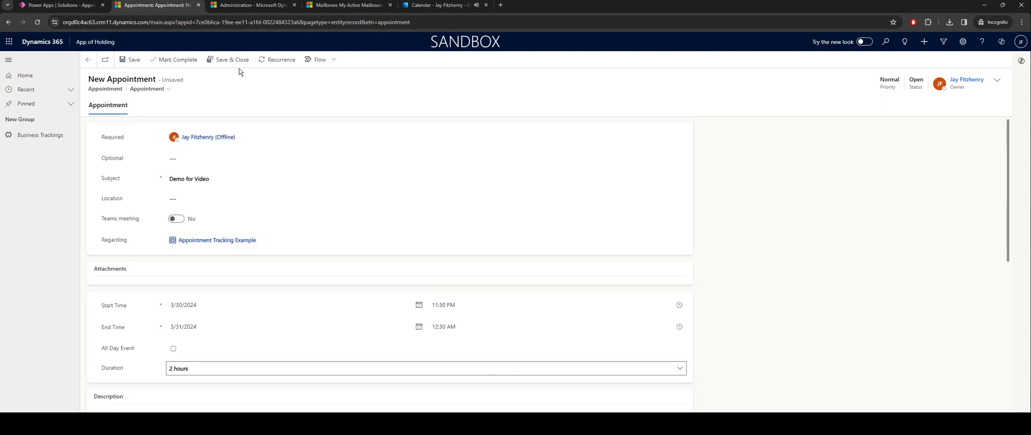
pyautogui.click(230, 60)
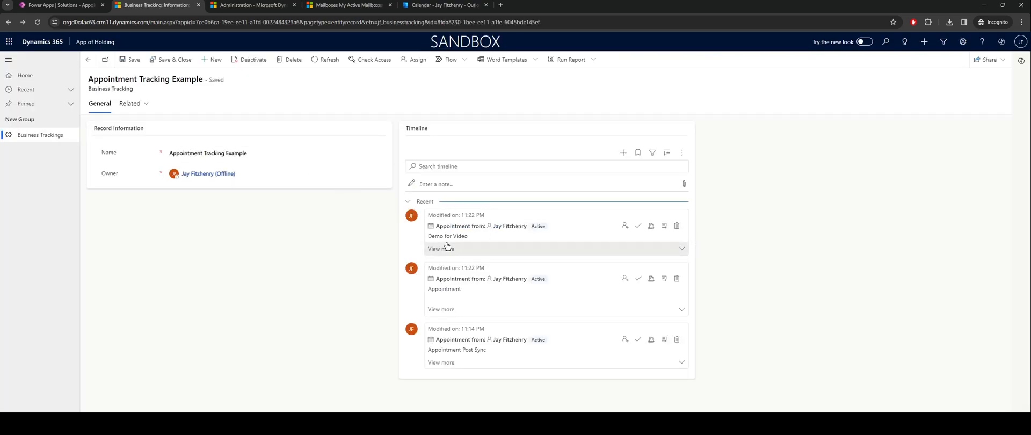
pyautogui.moveTo(554, 355)
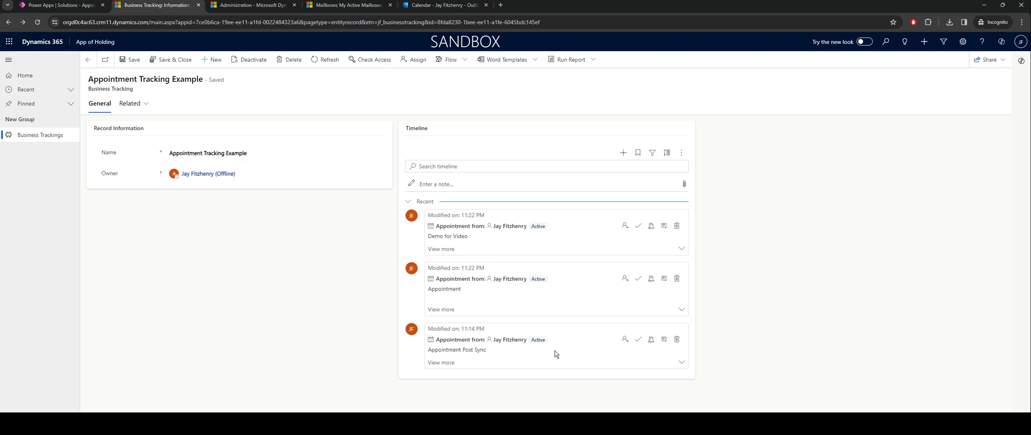
pyautogui.click(444, 6)
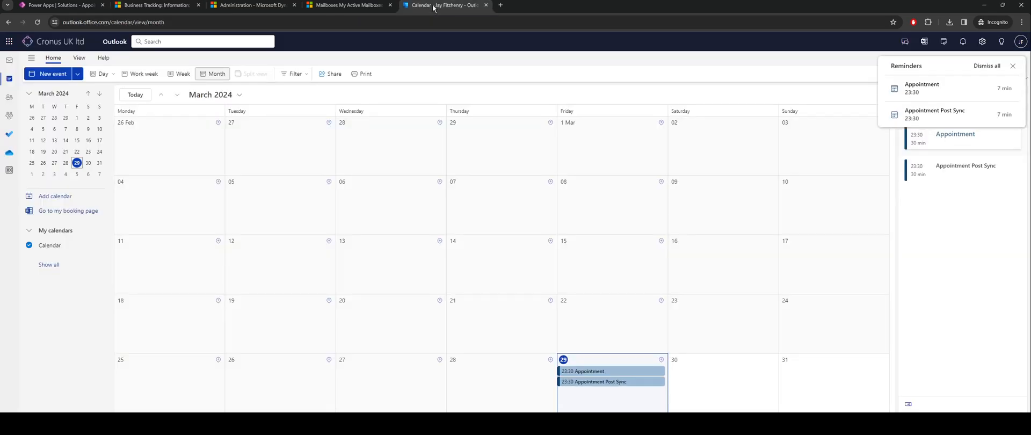
pyautogui.moveTo(613, 337)
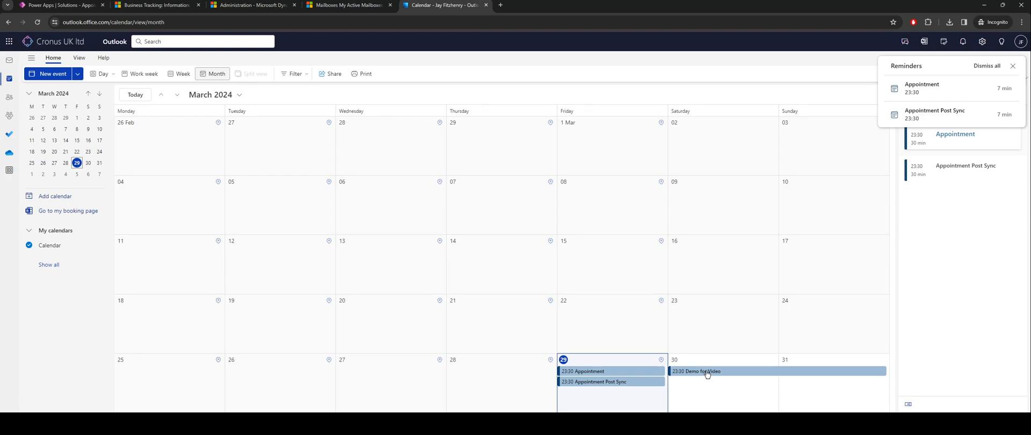
pyautogui.moveTo(694, 378)
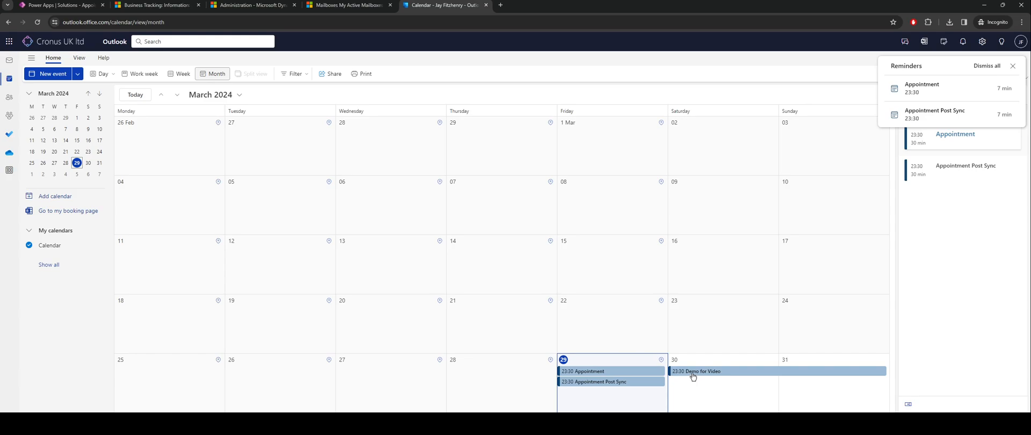
pyautogui.moveTo(697, 375)
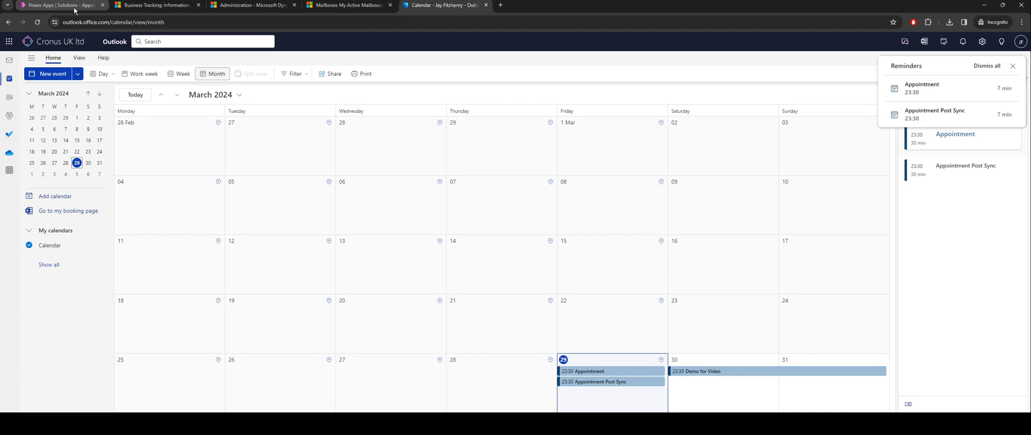
pyautogui.moveTo(131, 167)
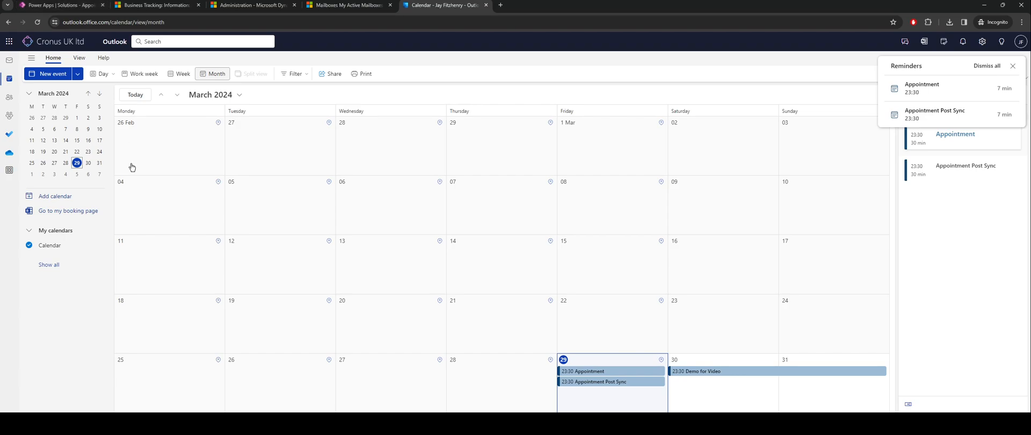
# After confirming 'Demo for Video' on March 30, return to the Business Tracking record
pyautogui.click(156, 4)
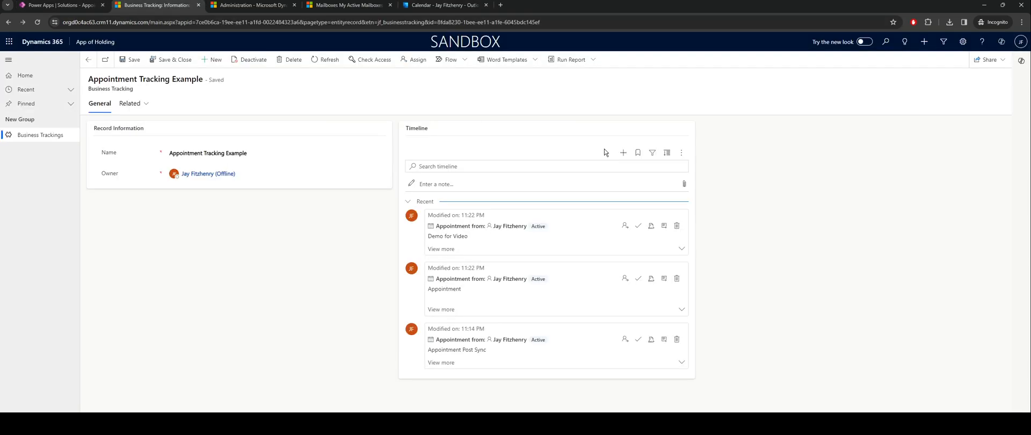
# Add a timeline task with subject 'Example Task', save it, and return to Outlook
pyautogui.click(623, 153)
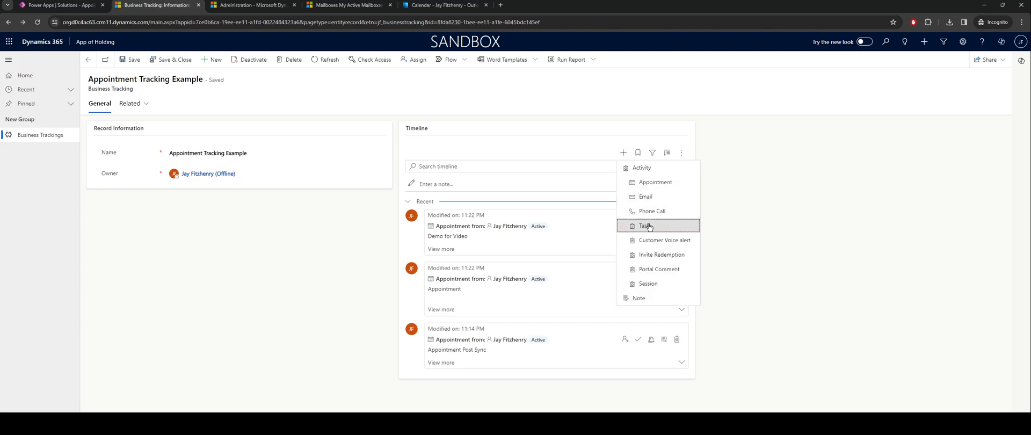
pyautogui.click(645, 226)
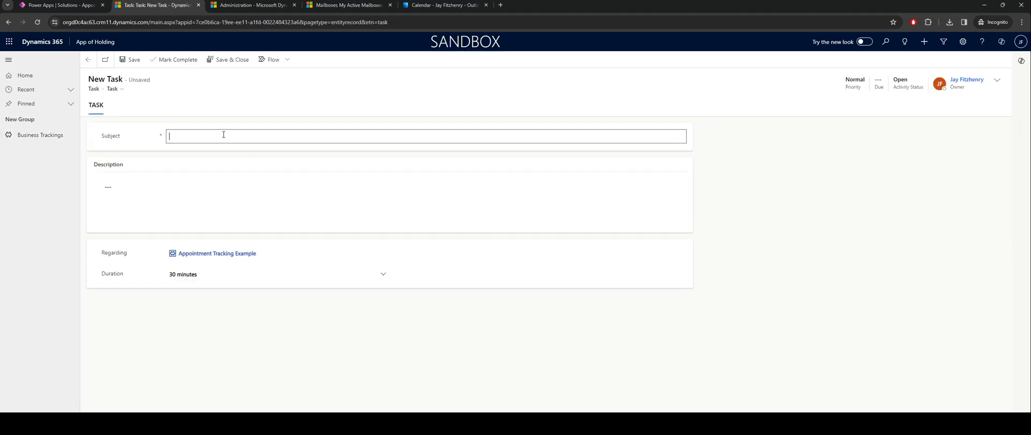
pyautogui.write('Examp')
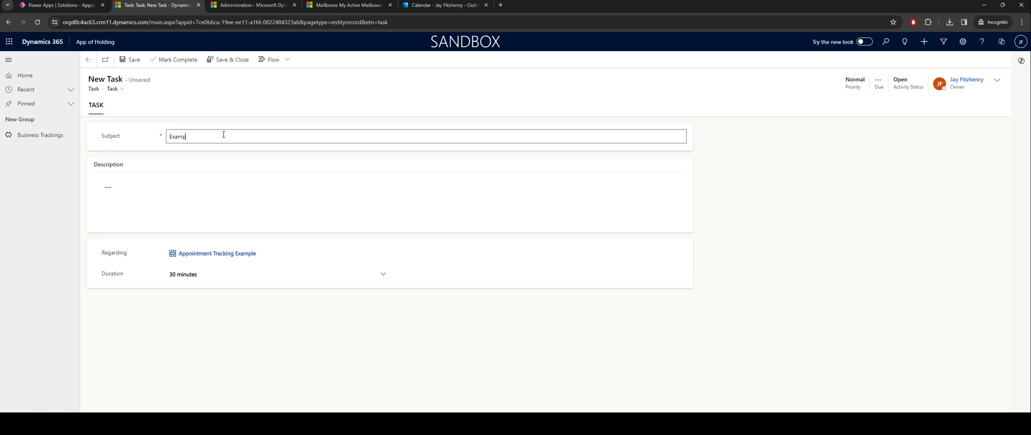
pyautogui.write('le Task')
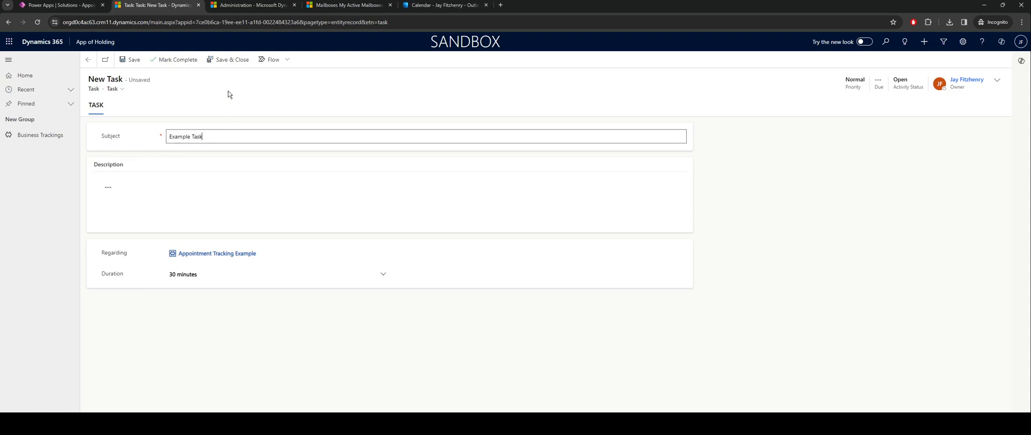
pyautogui.click(216, 253)
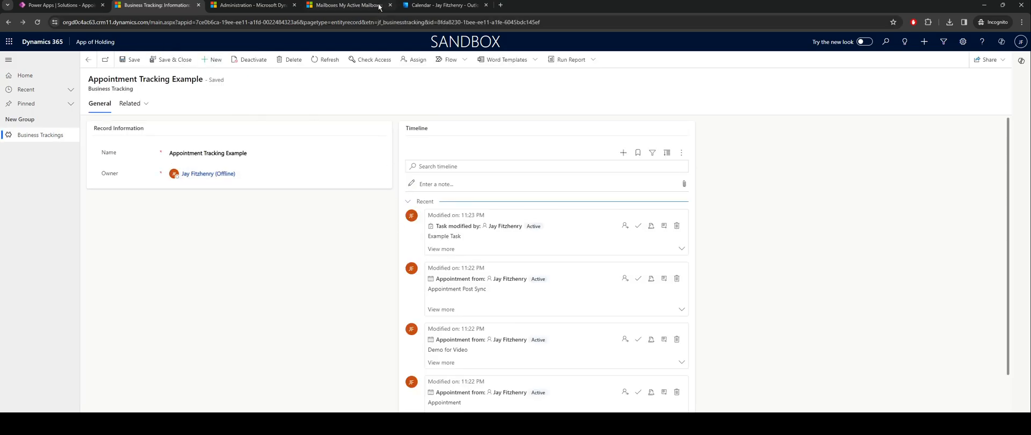
pyautogui.click(444, 6)
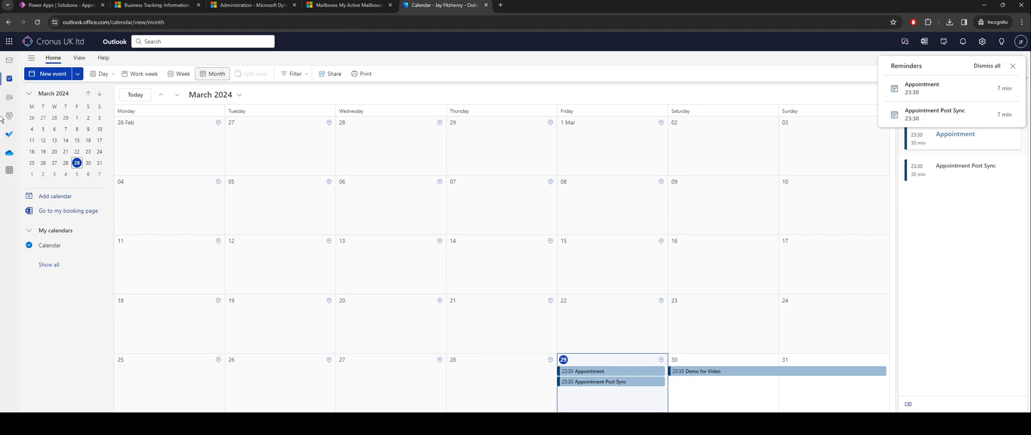
pyautogui.click(9, 134)
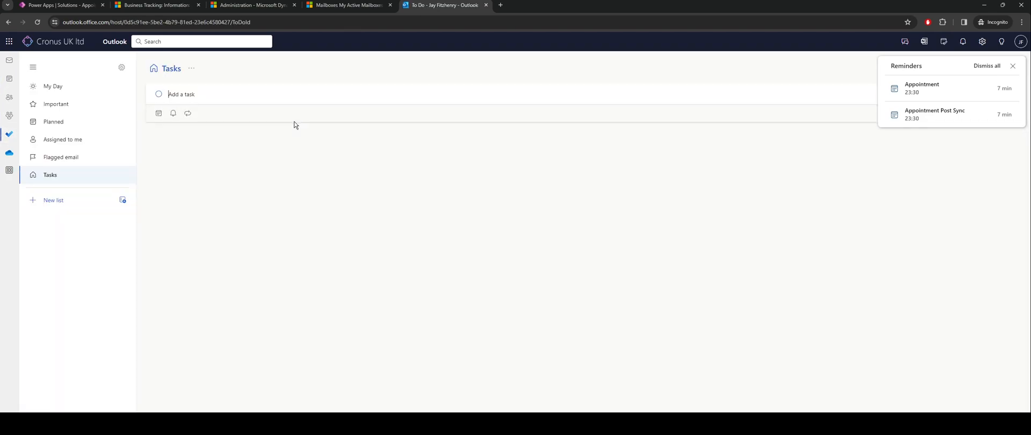
pyautogui.moveTo(316, 158)
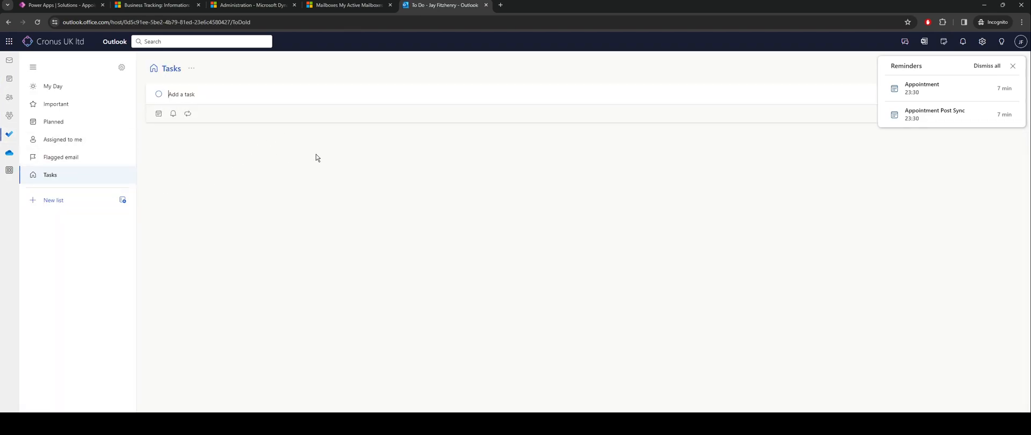
pyautogui.moveTo(122, 252)
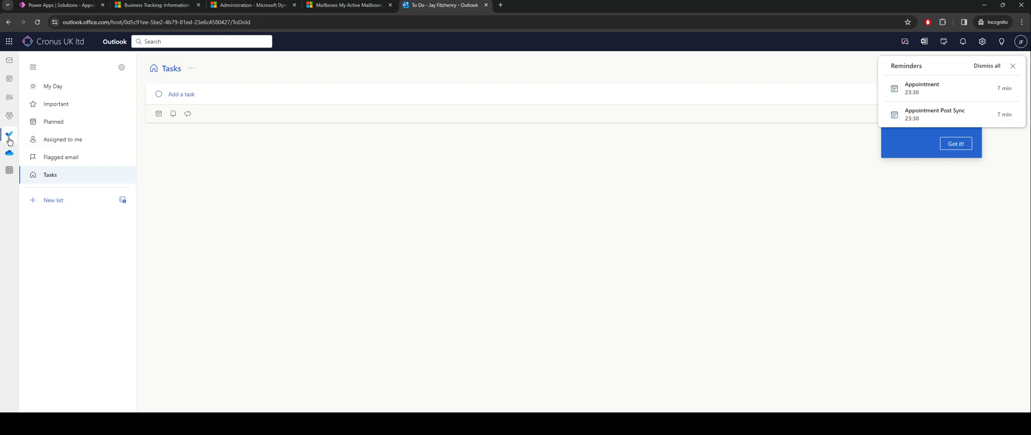
pyautogui.click(10, 79)
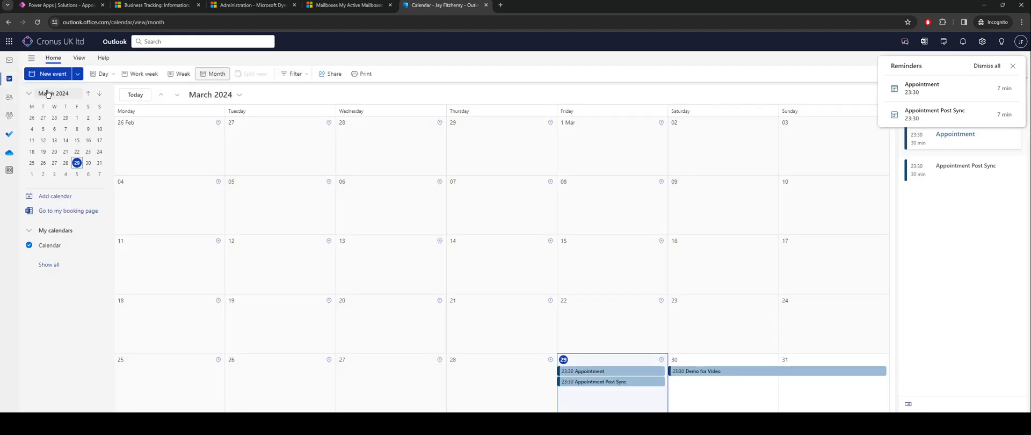